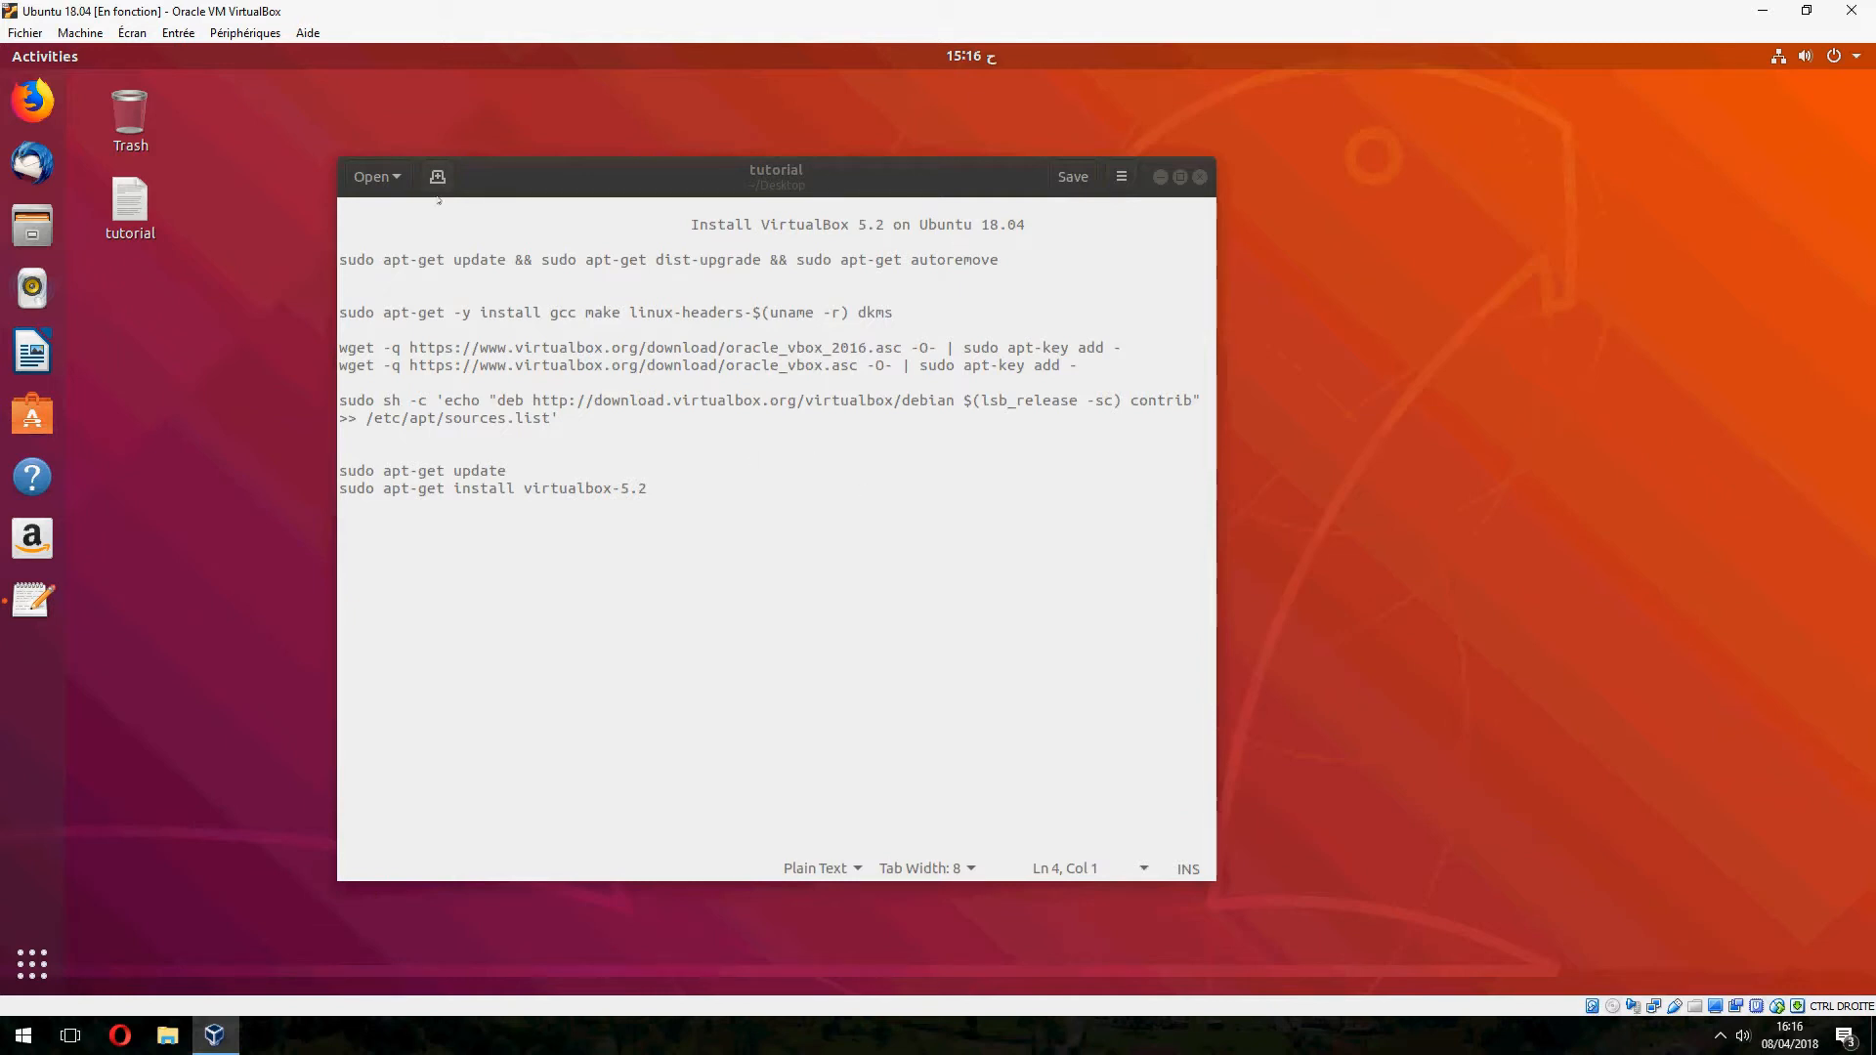
mouse_move(228, 511)
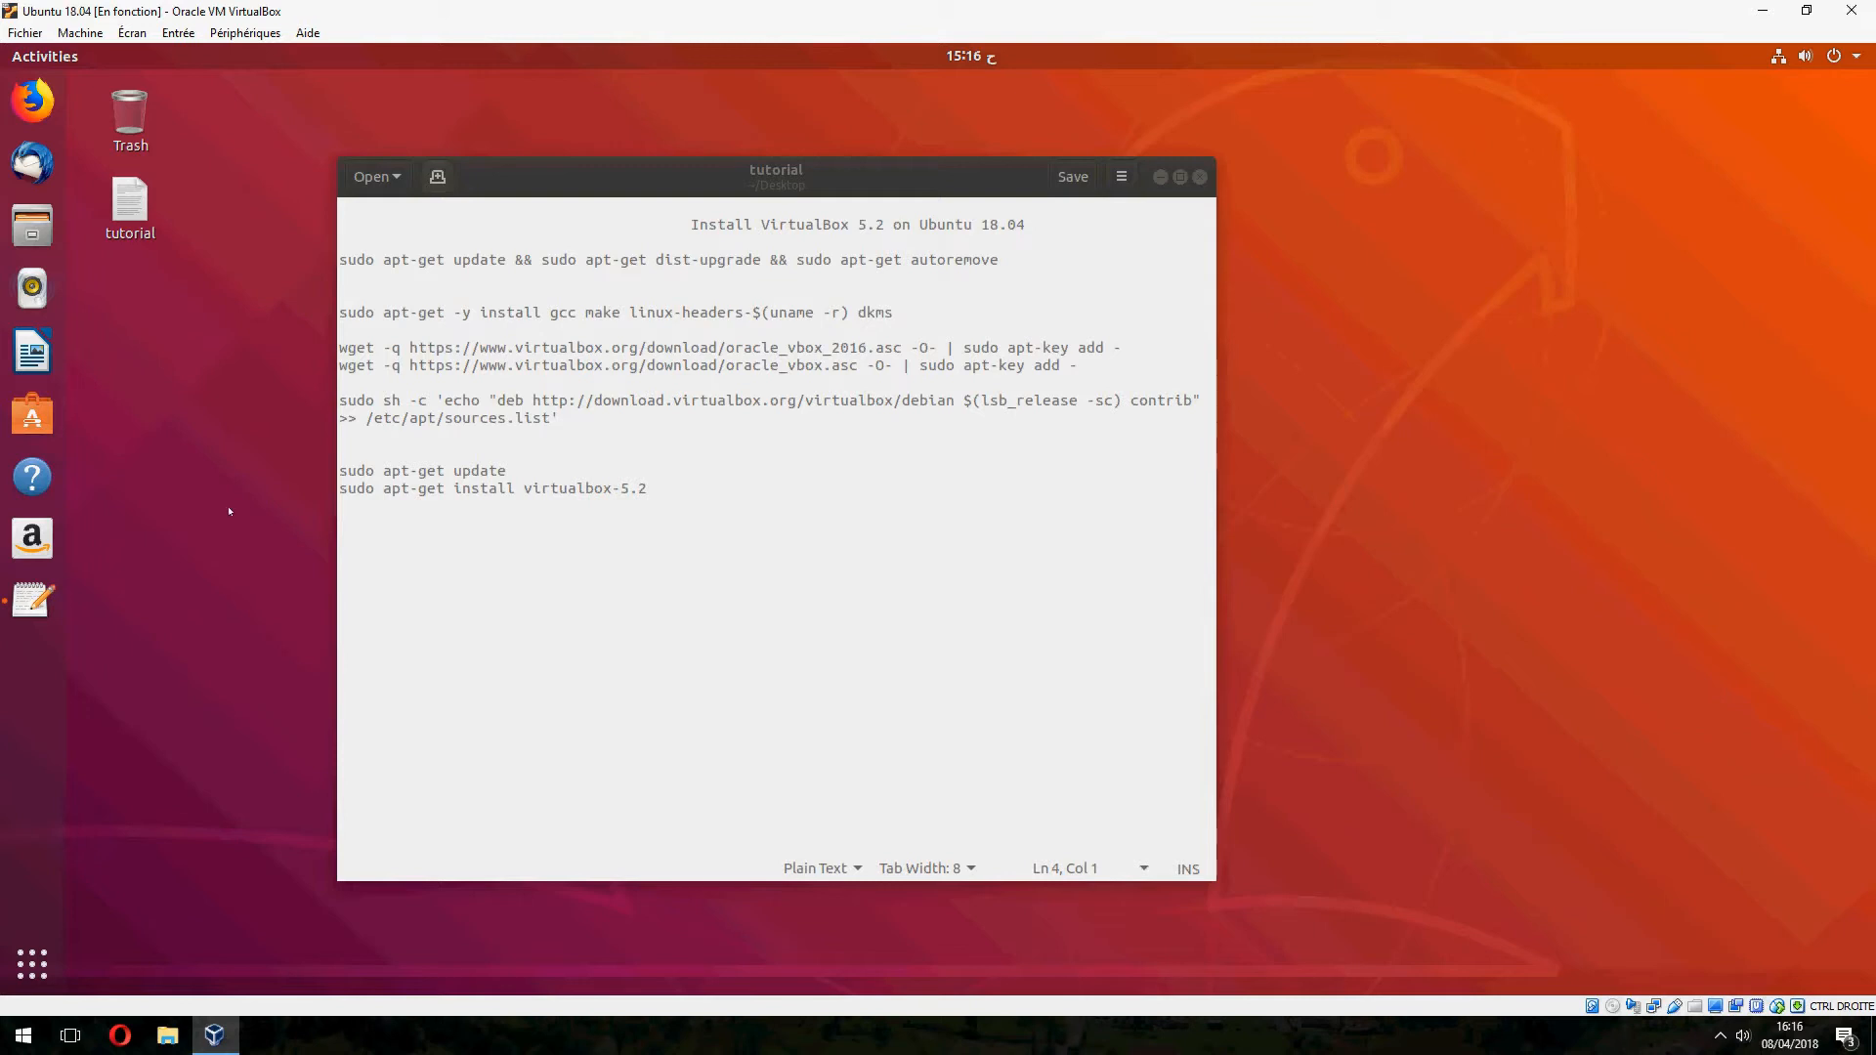
Run 'sudo apt-get update && sudo apt-get dist-upgrade && sudo apt-get autoremove' and confirm with y
left_click(32, 666)
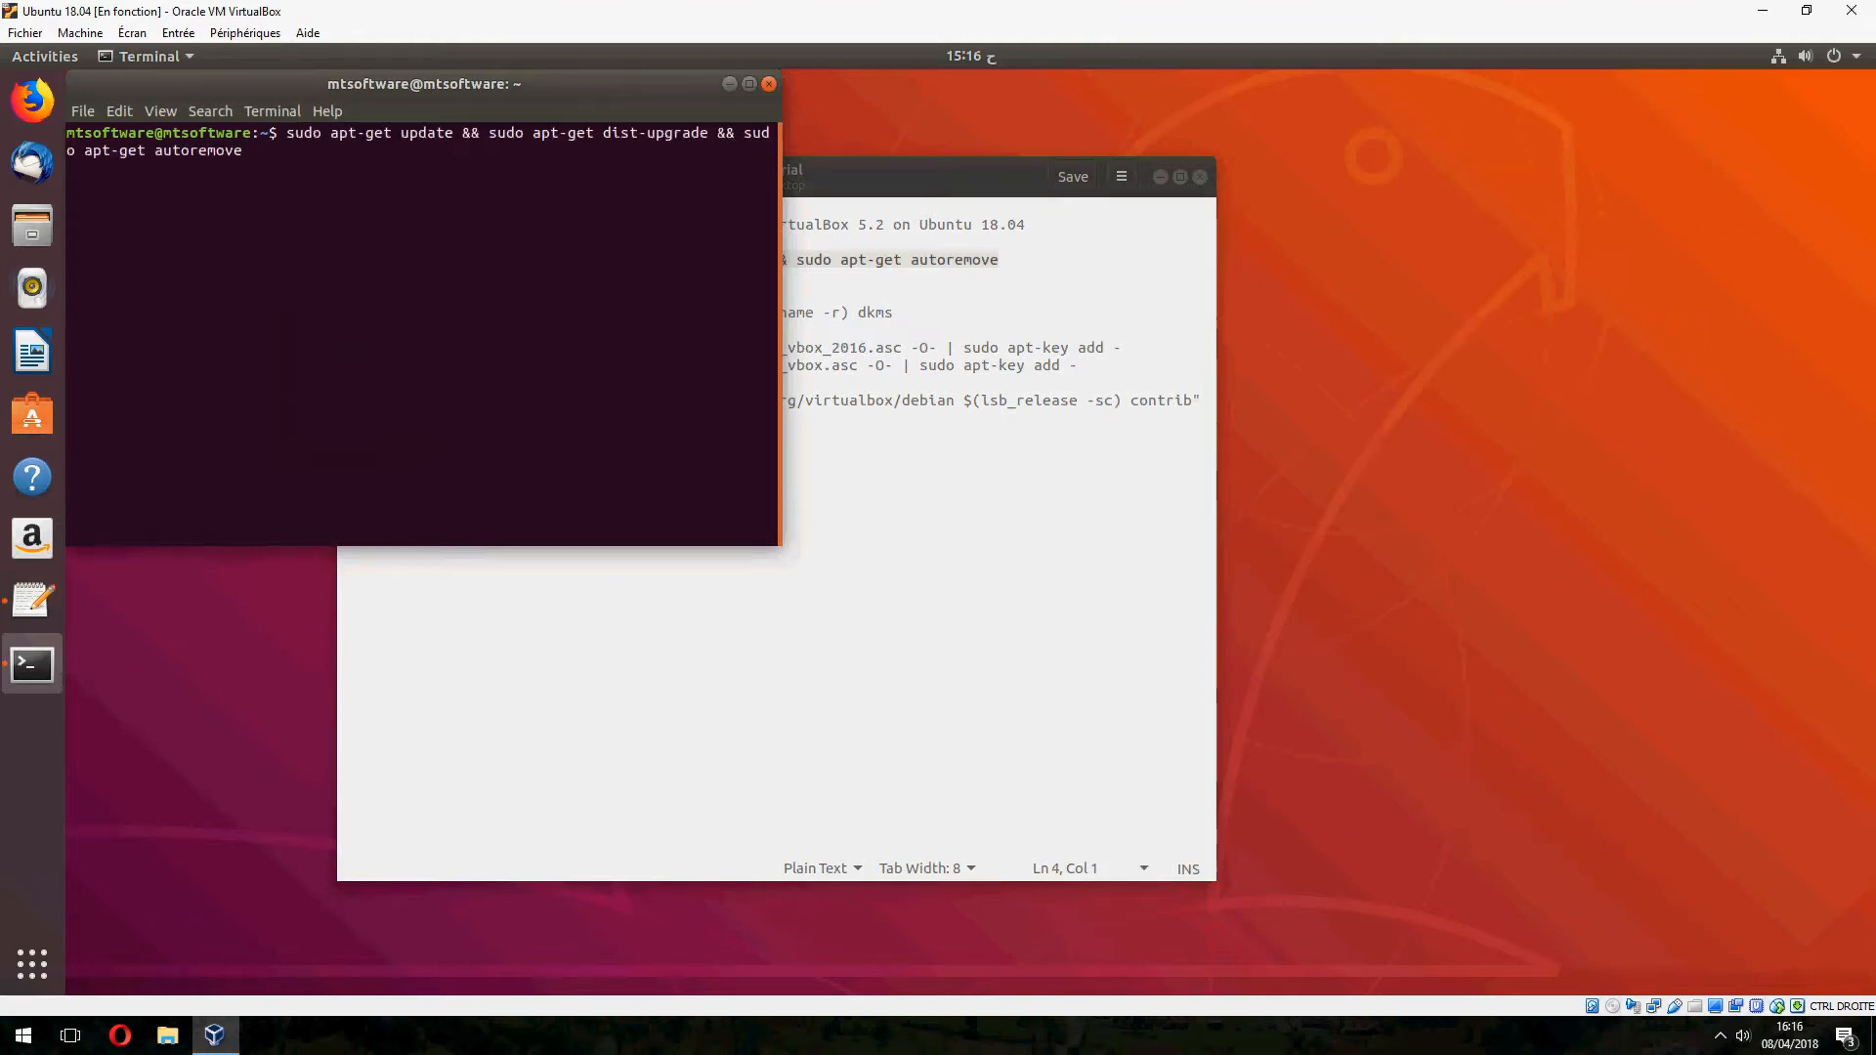
key("Return")
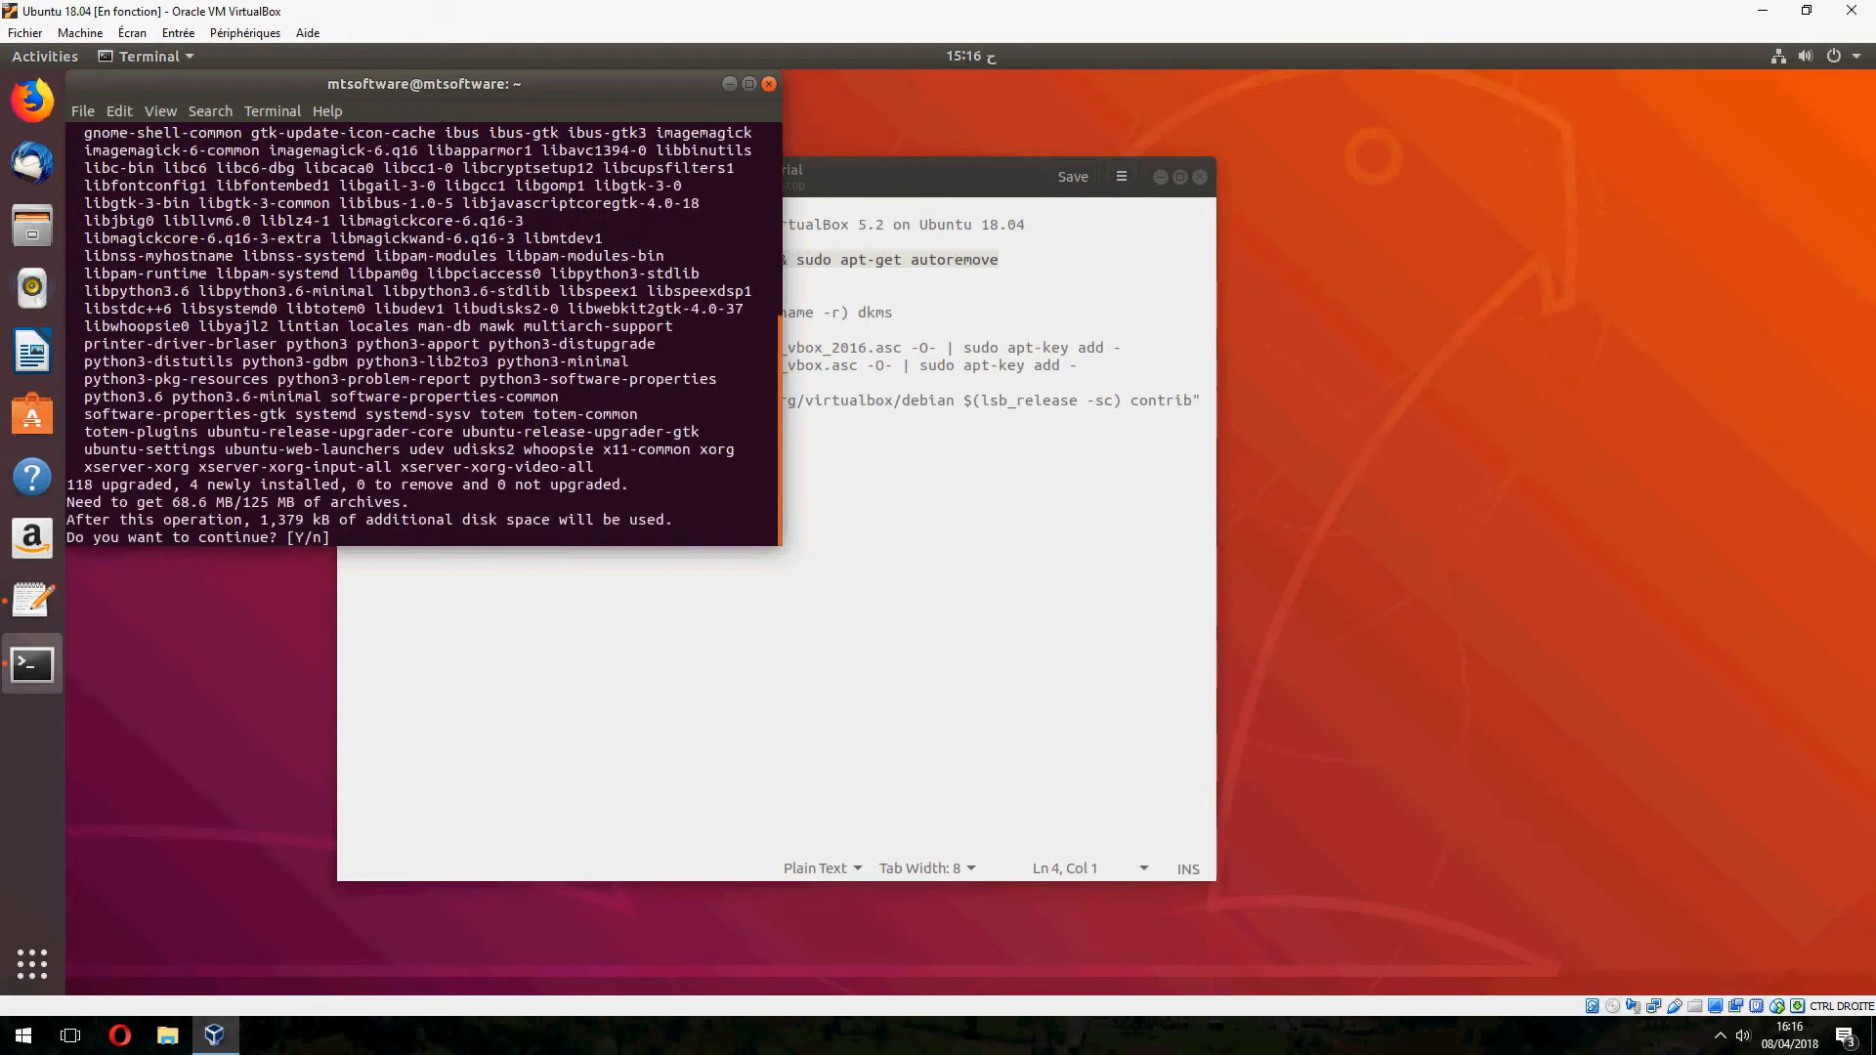
type("y")
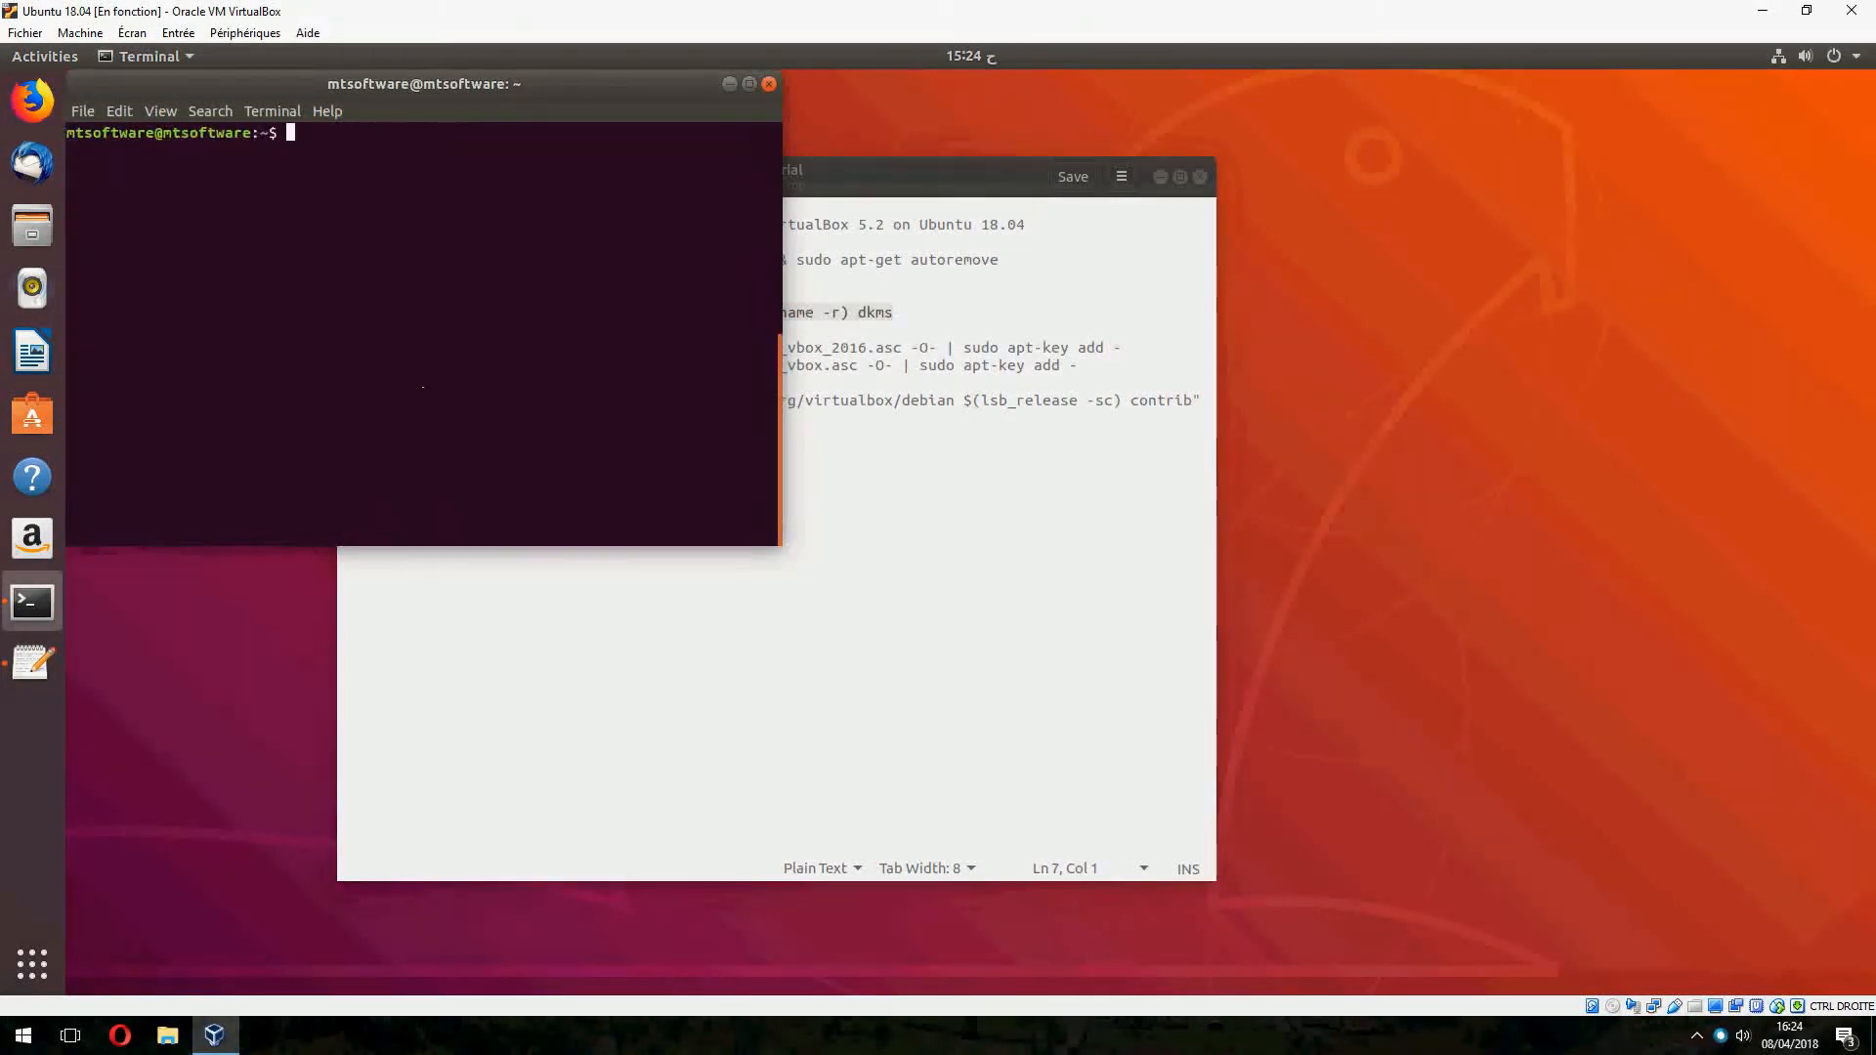
Run 'sudo apt-get -y install gcc make linux-headers-$(uname -r) dkms'
type("sudo apt-get -y install gcc make linux-headers-$(uname -r) dkms")
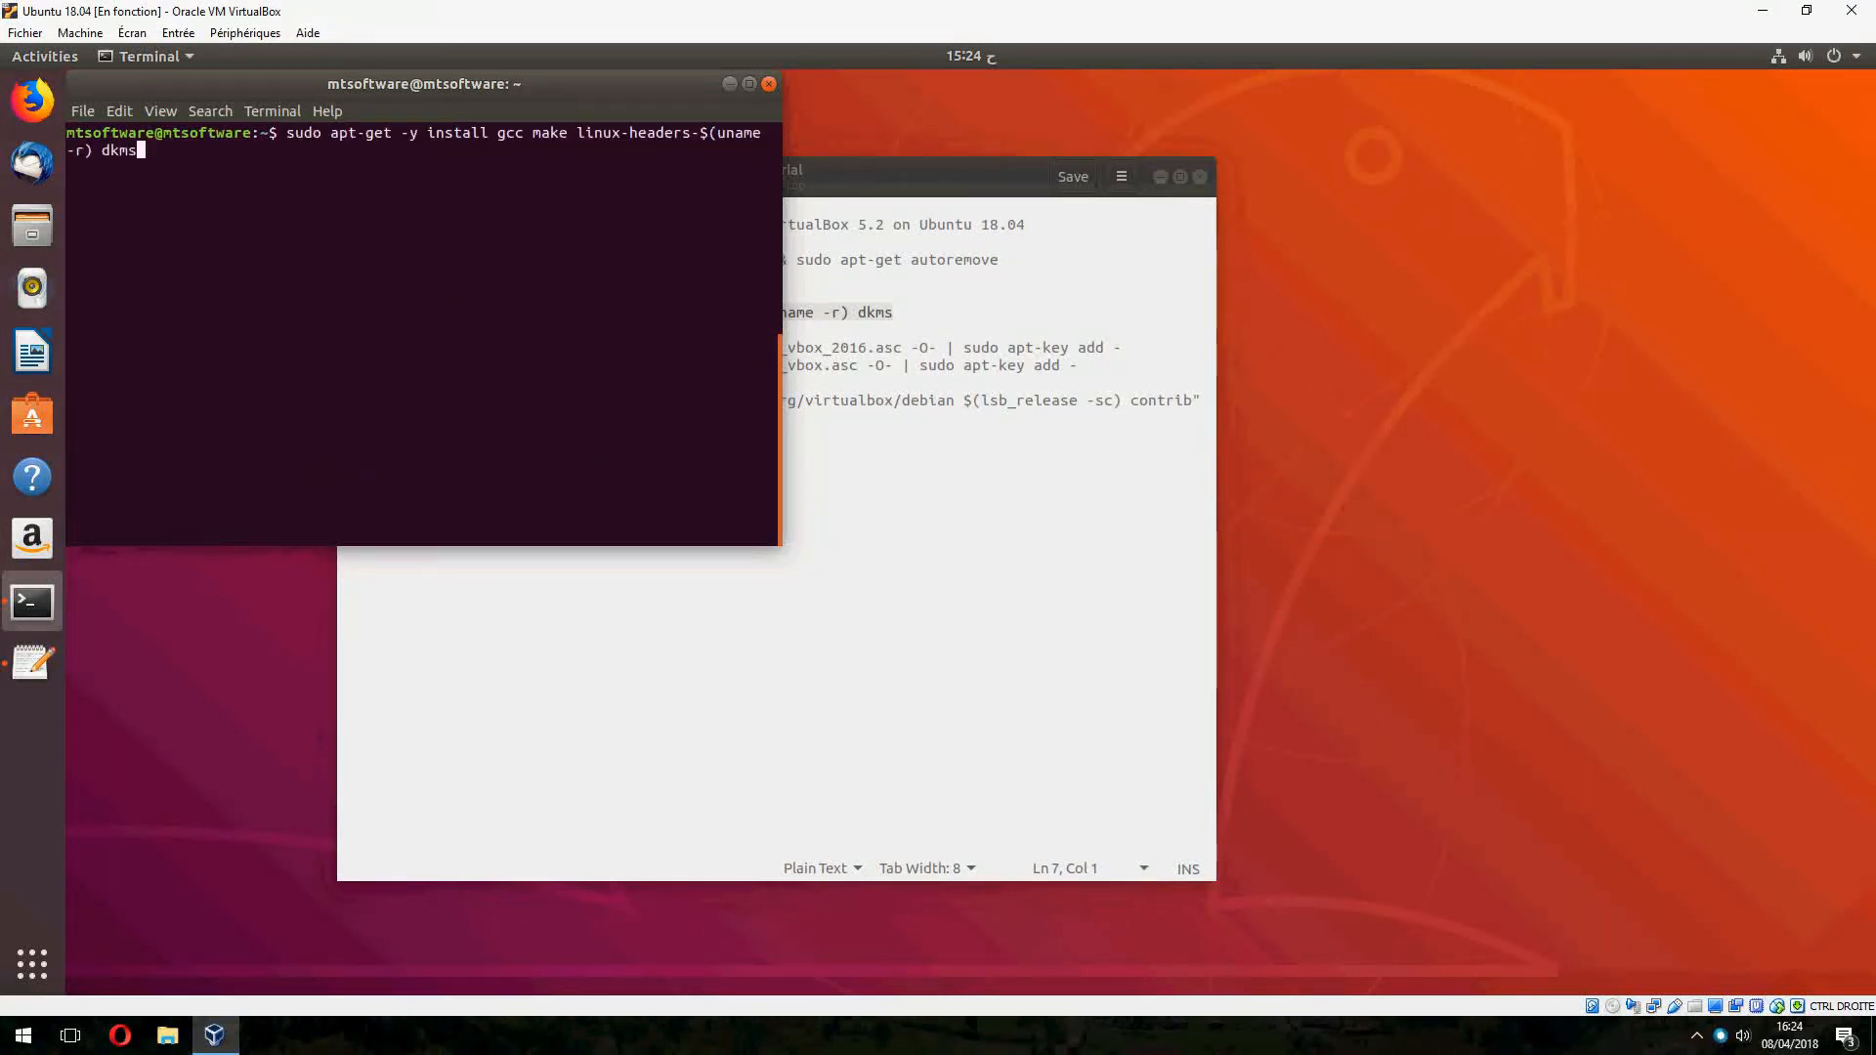
key("Return")
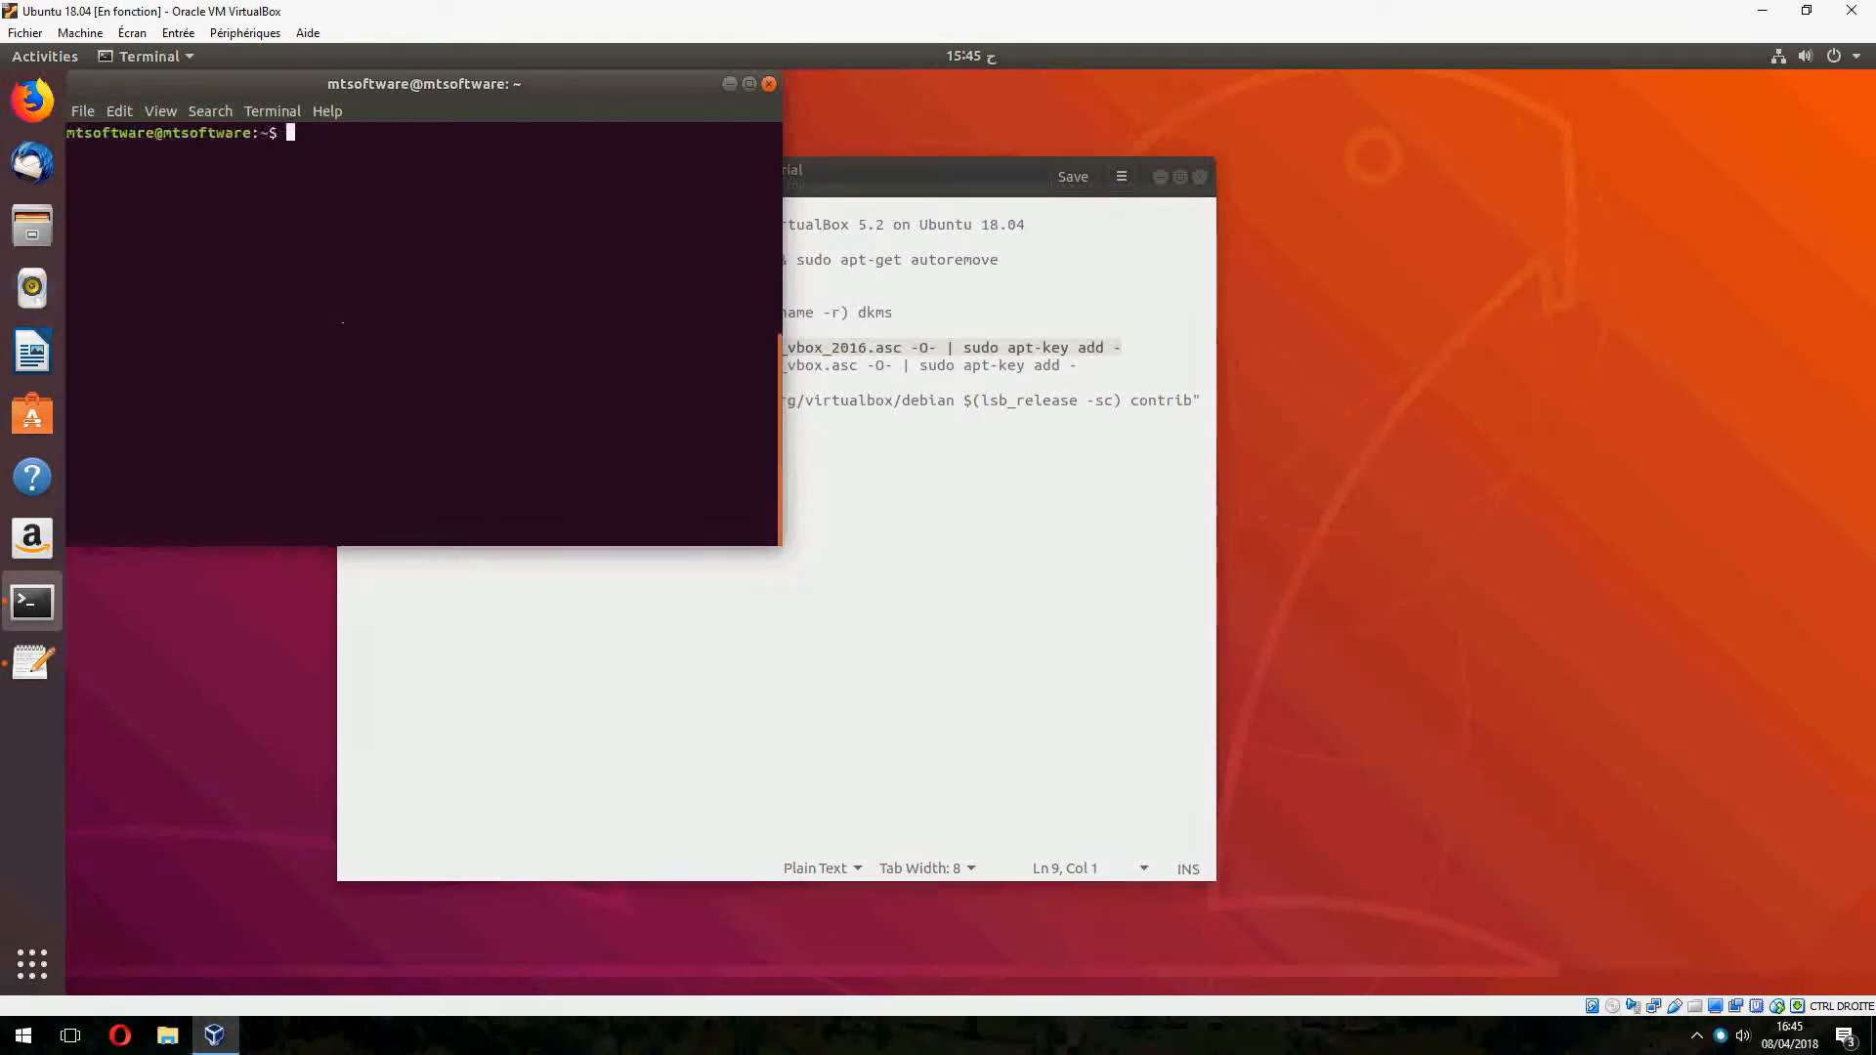
Import the Oracle 2016 and second Oracle signing keys and add the VirtualBox repository line
type("wget -q https://www.virtualbox.org/download/oracle_vbox_2016.asc -O- | sudo apt-key add -")
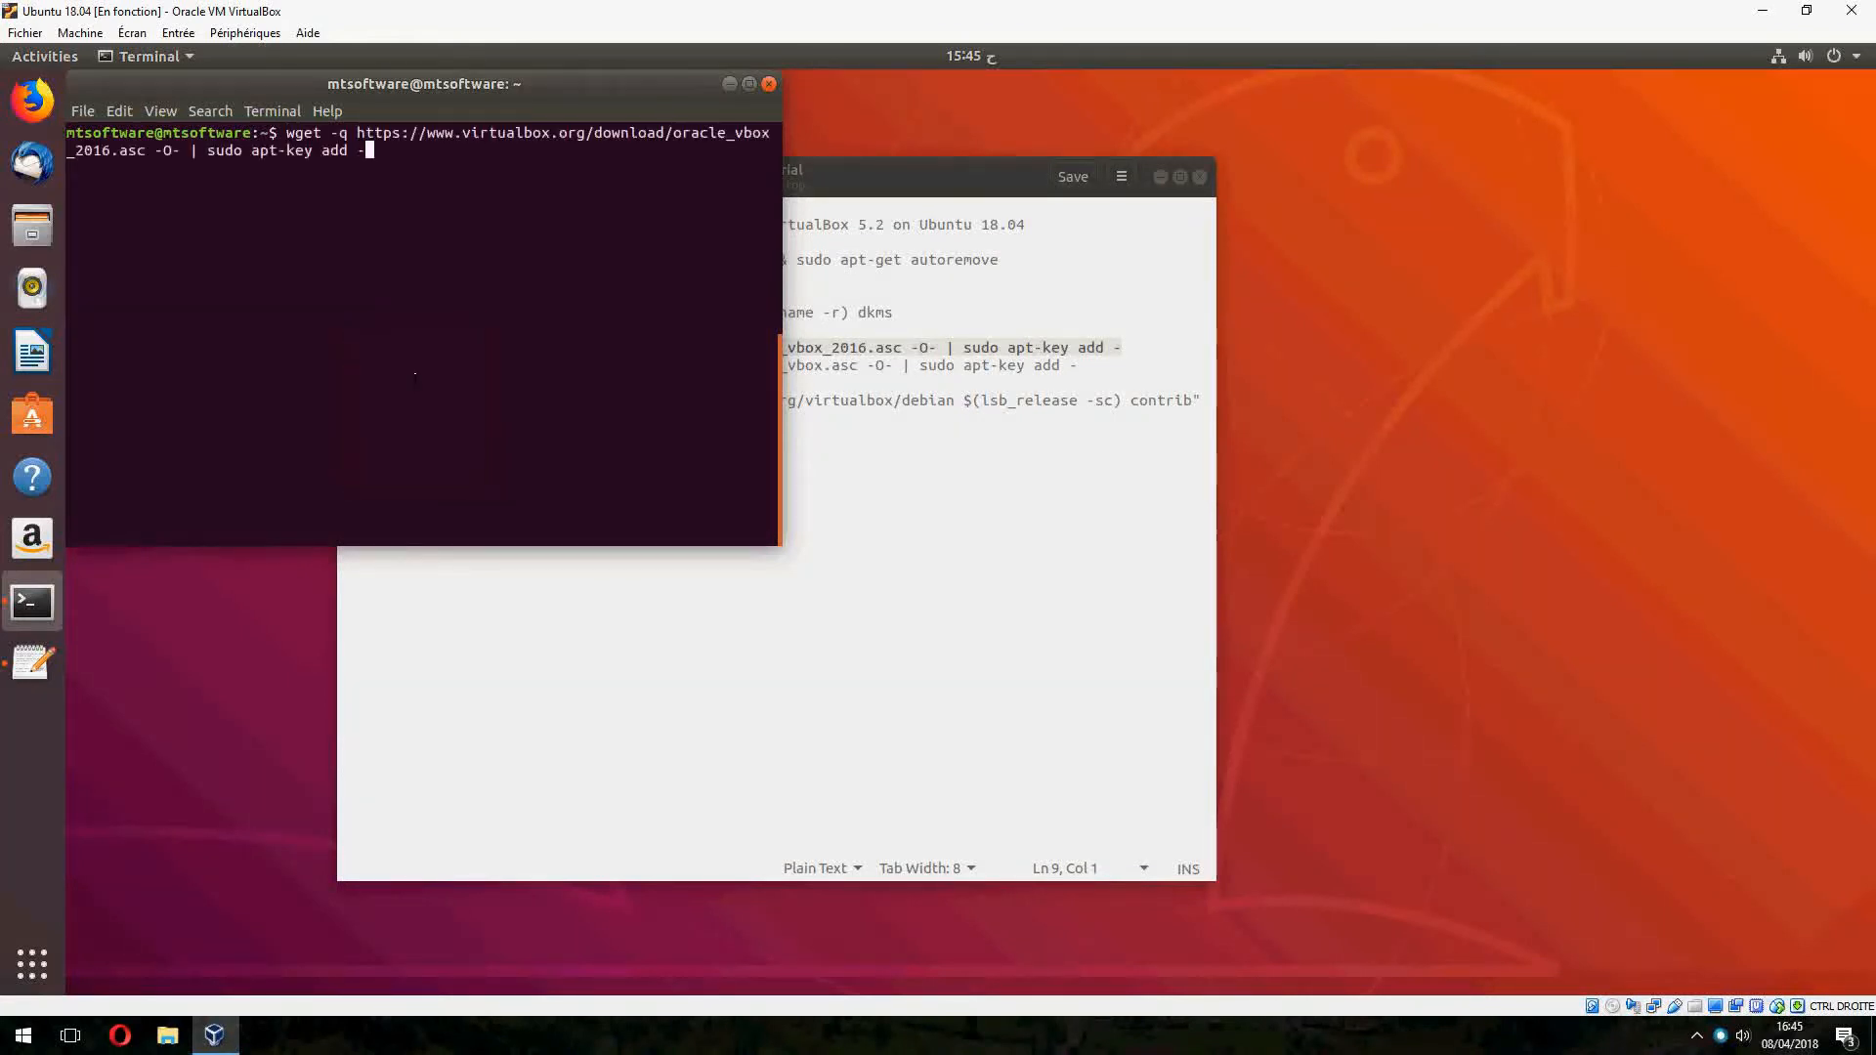
key("Return")
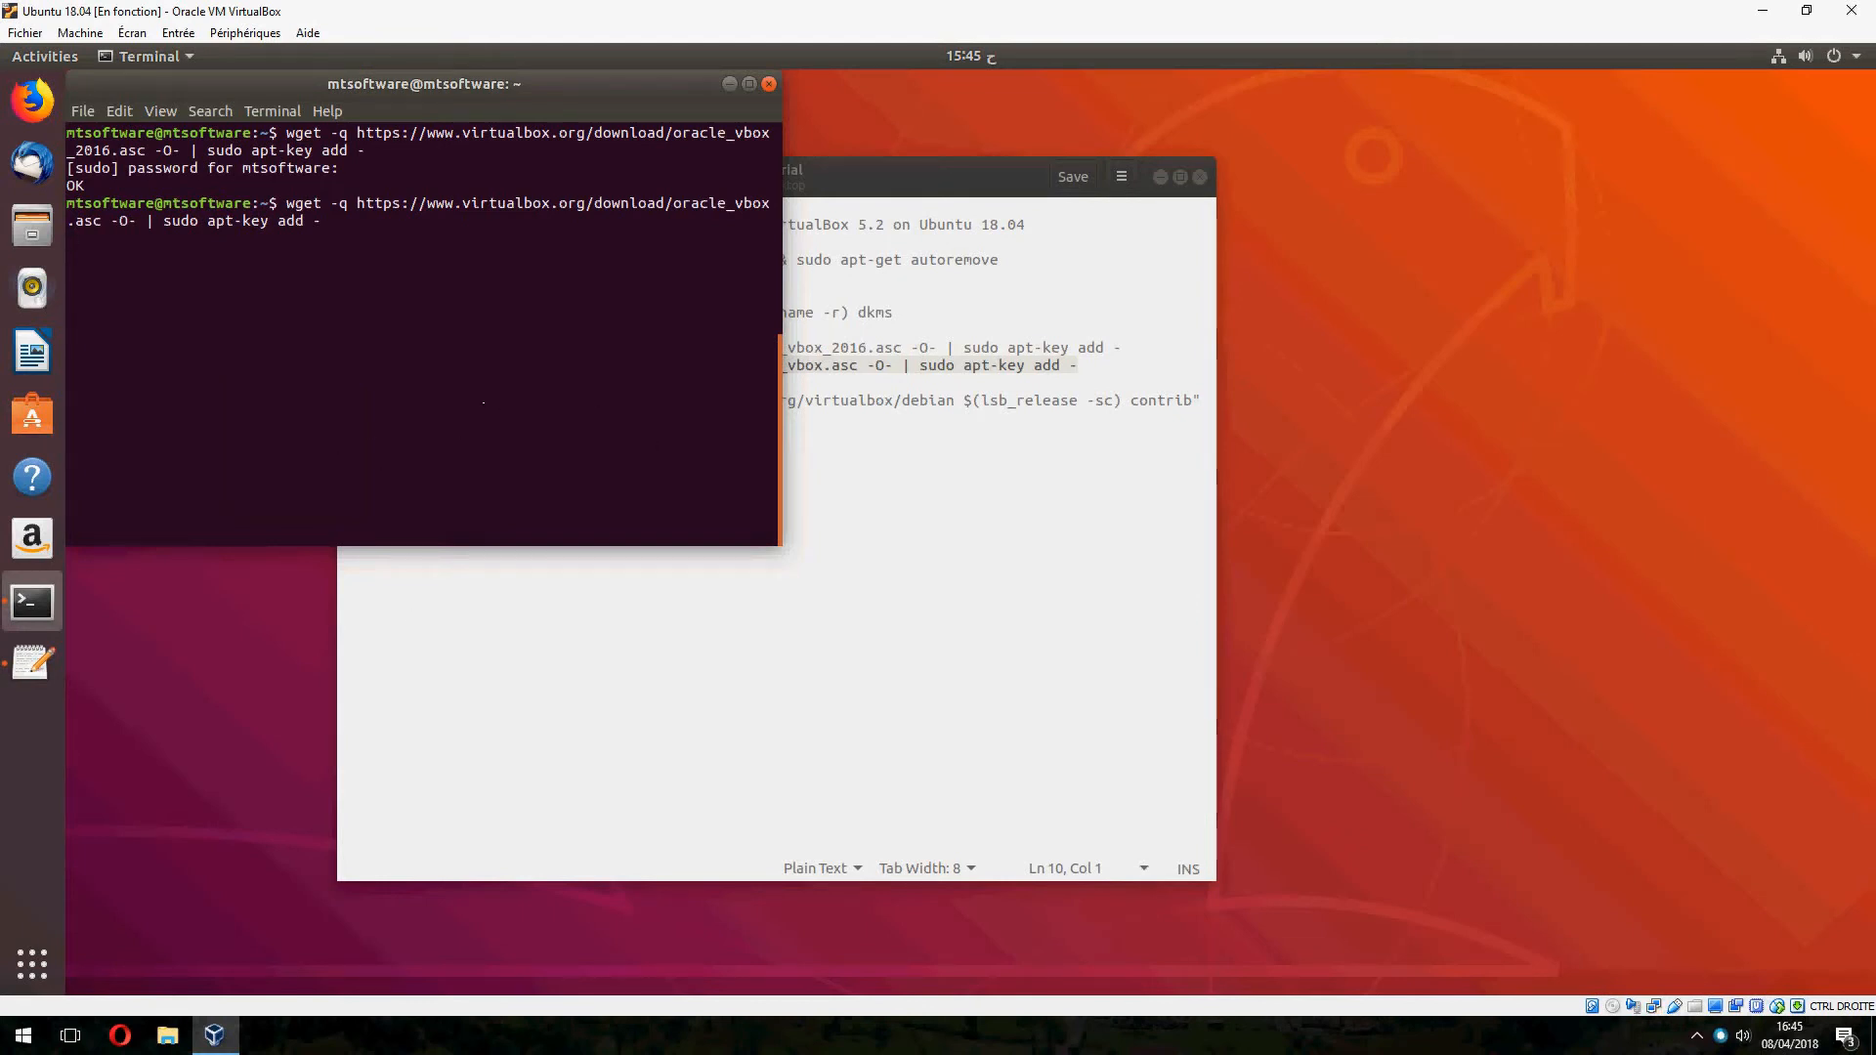
key("Return")
type("sudo apt-get update")
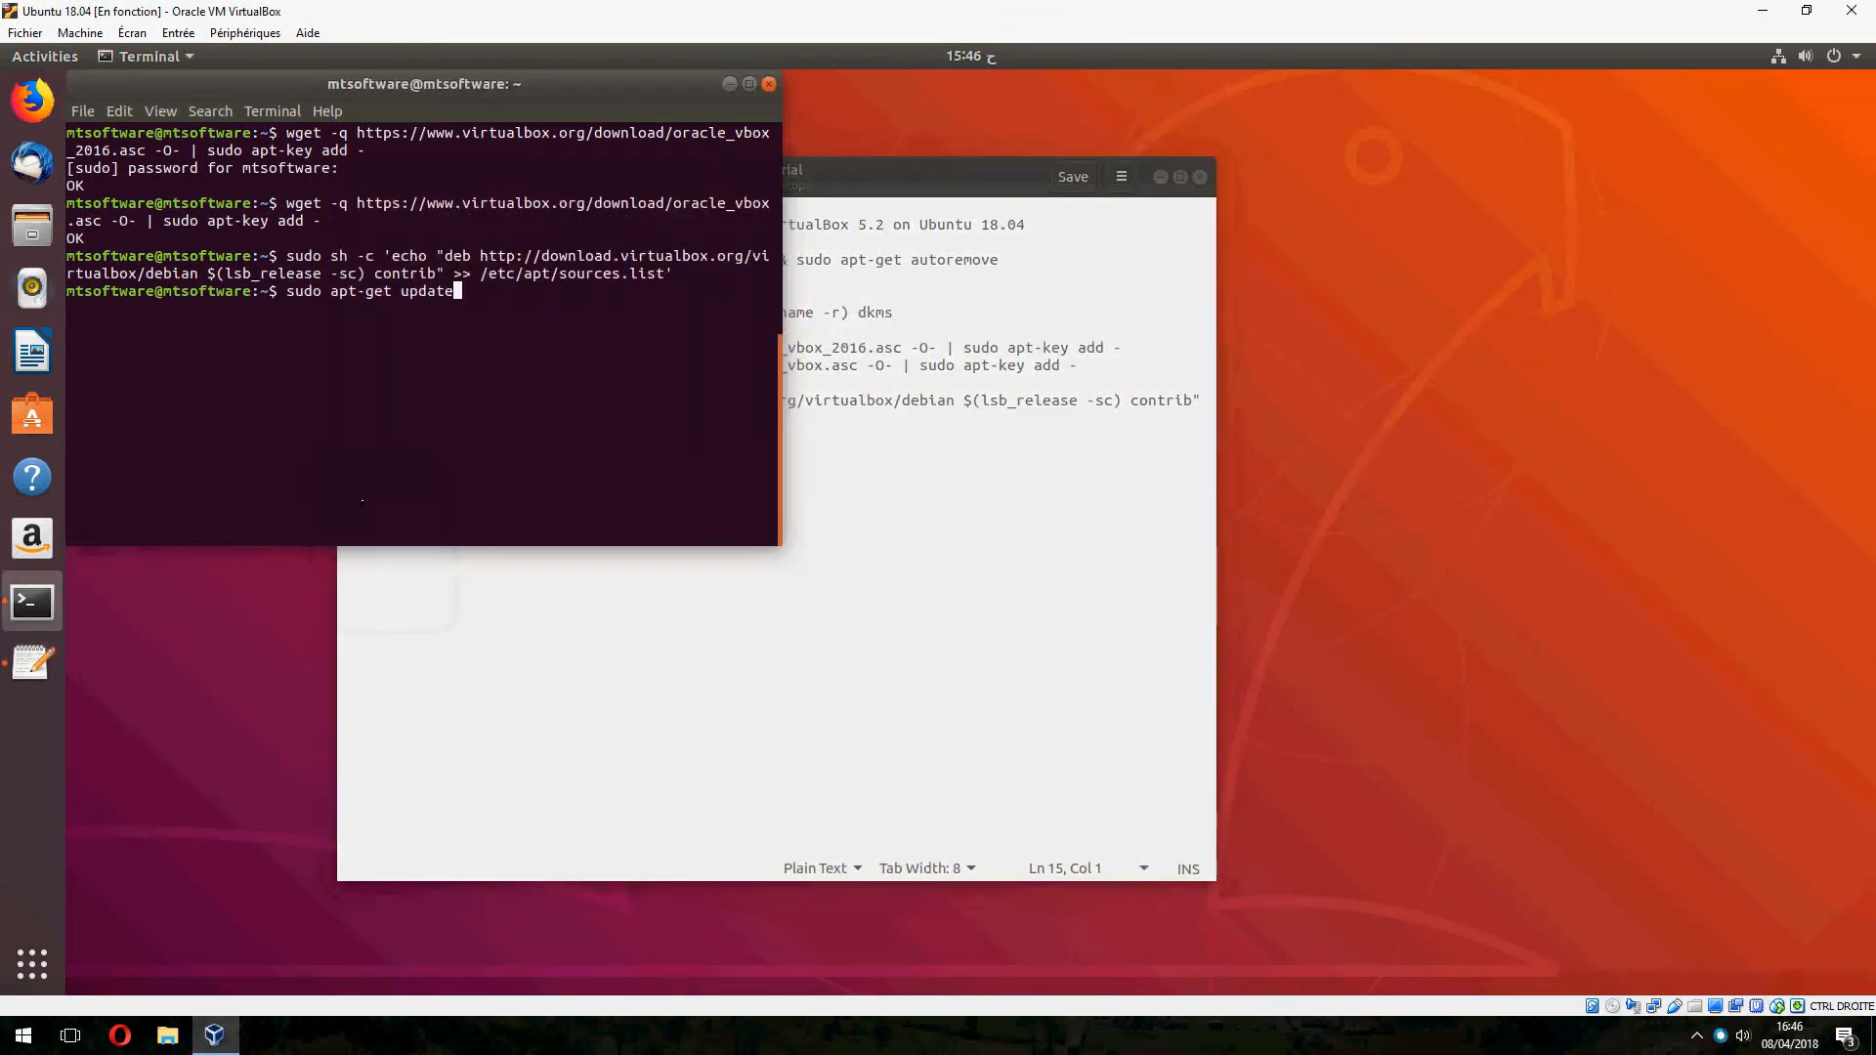
Run 'sudo apt-get update' to pick up the VirtualBox repository
key("Return")
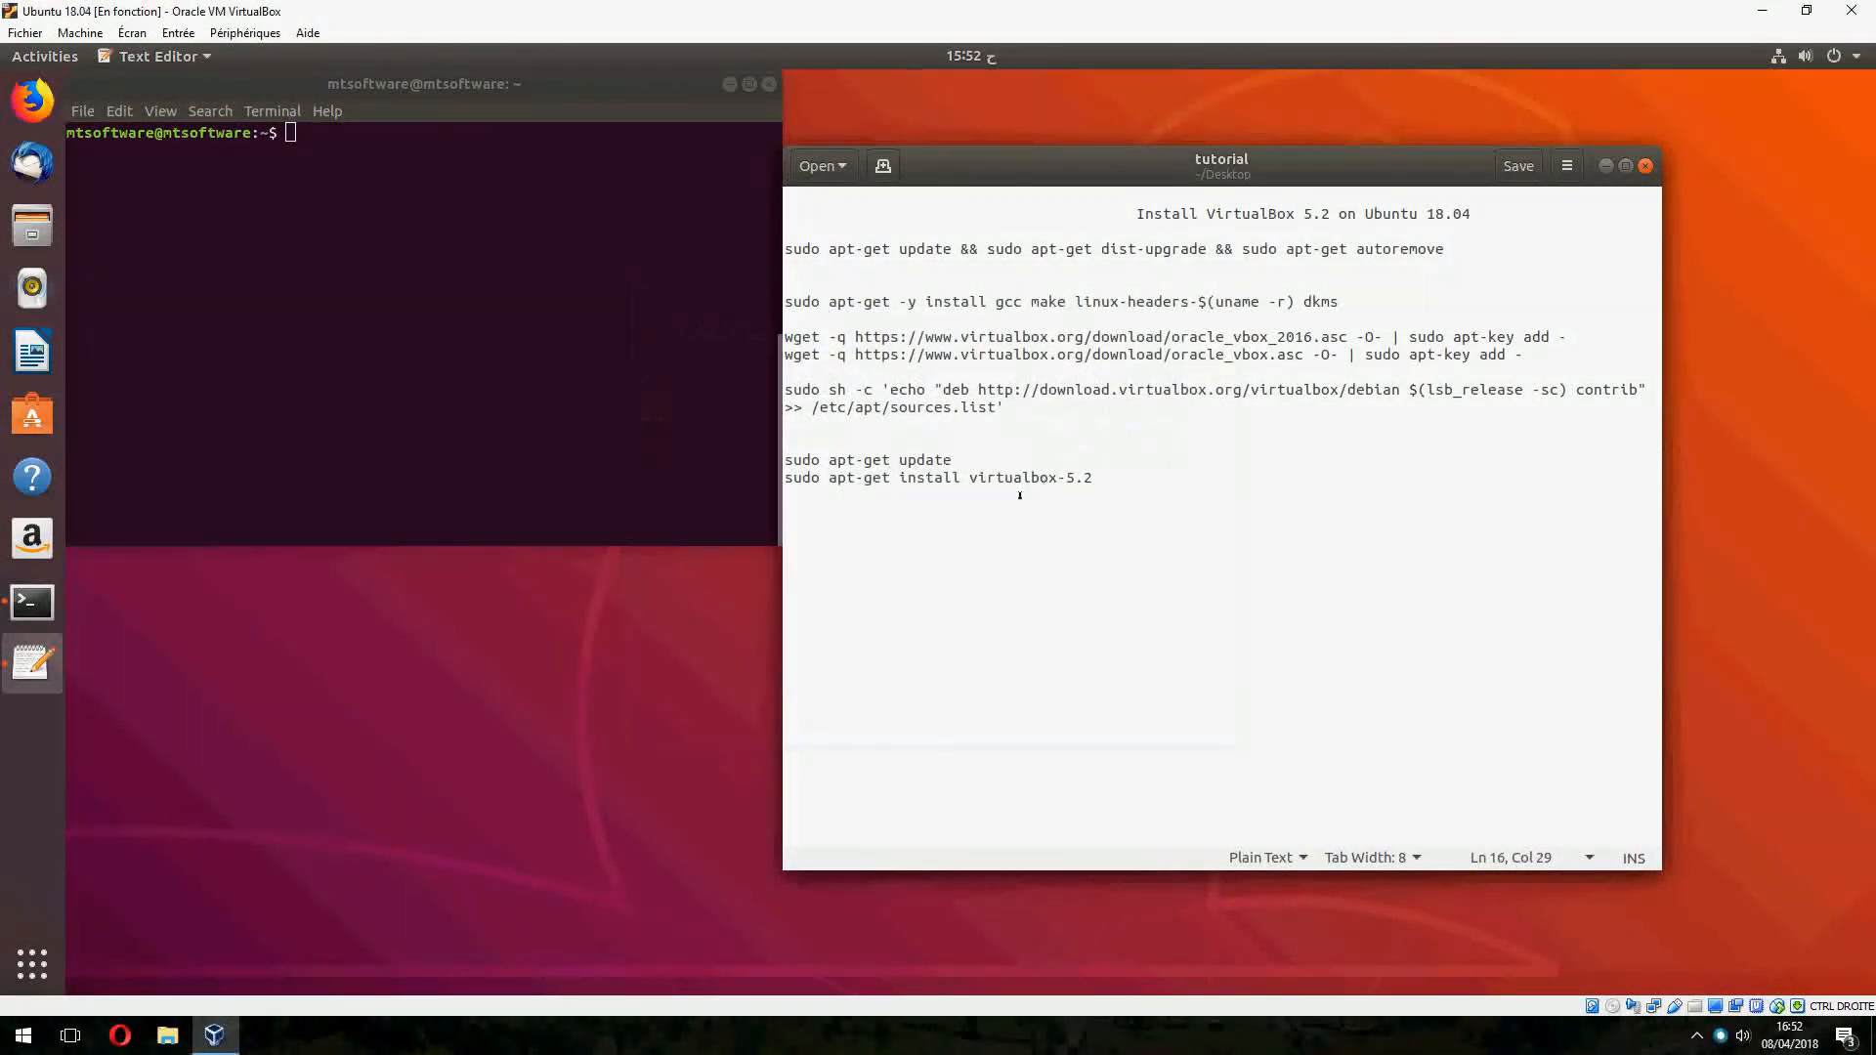
Install virtualbox-5.2 with 'sudo apt-get install', confirm with y, then close Terminal
left_click(483, 403)
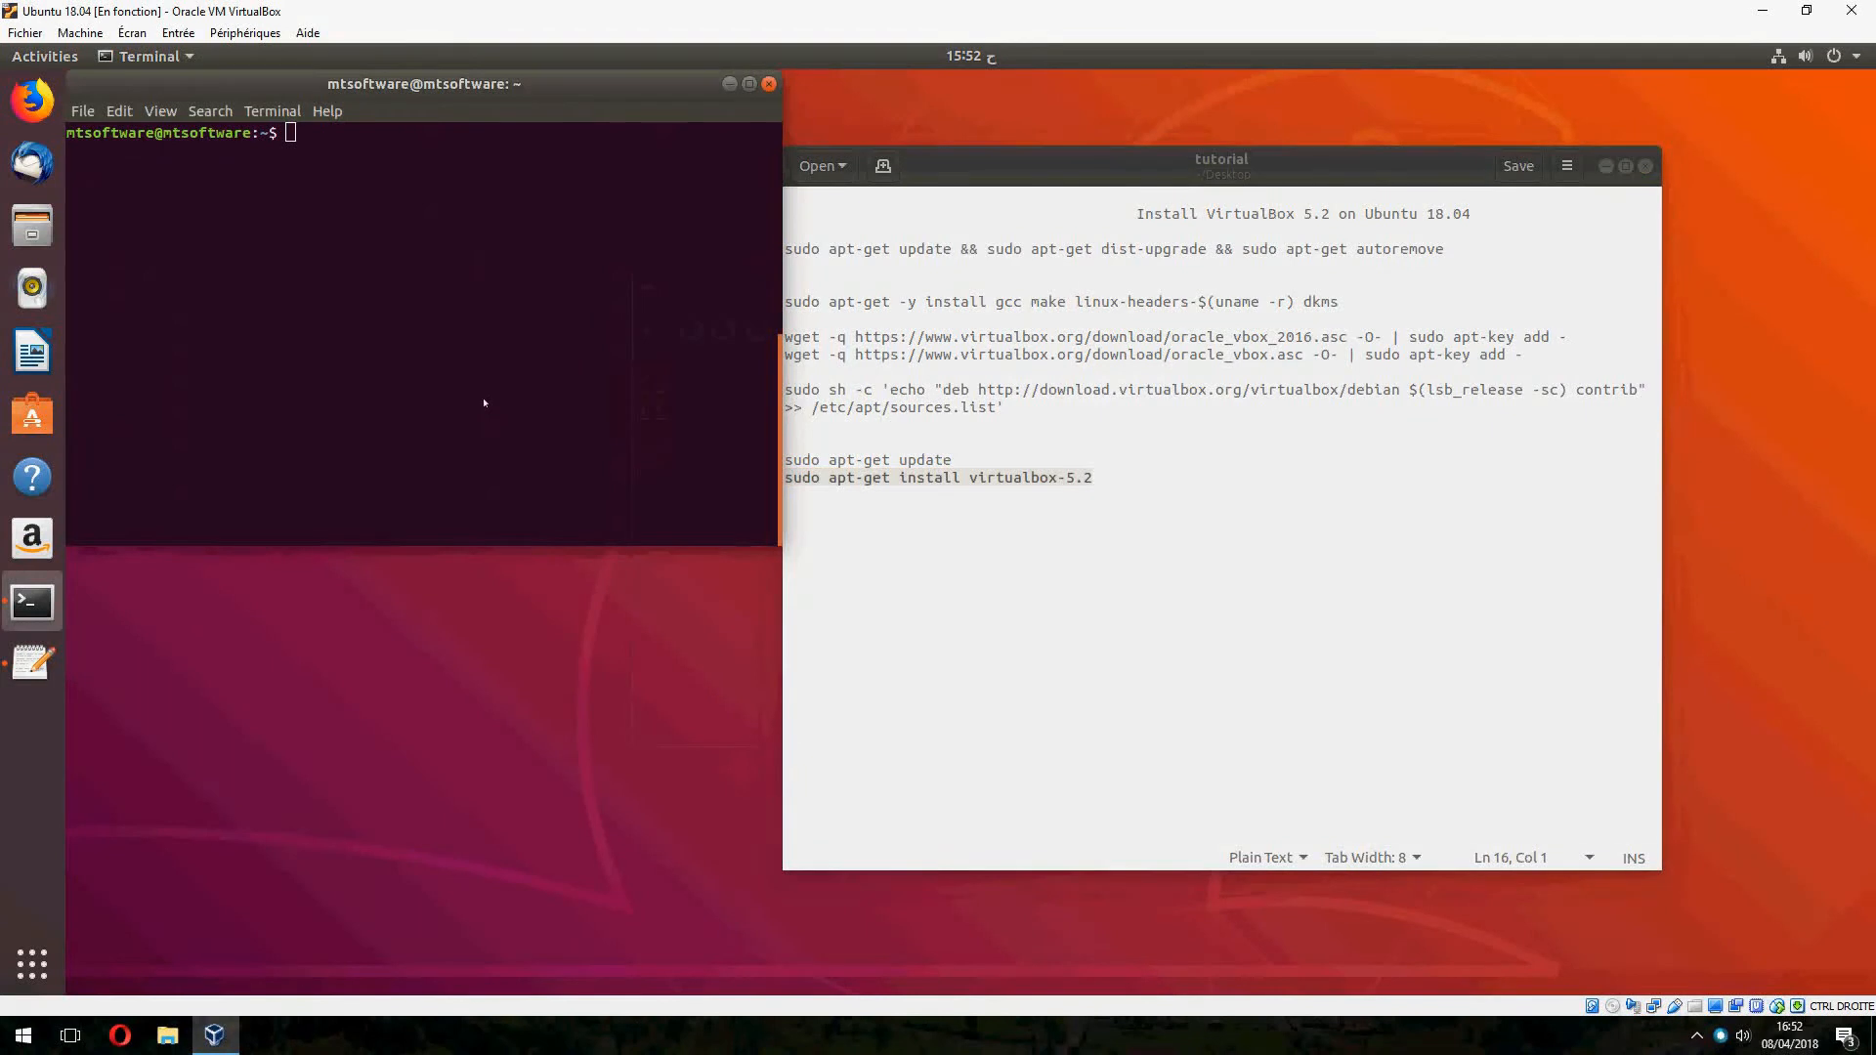
mouse_move(398, 298)
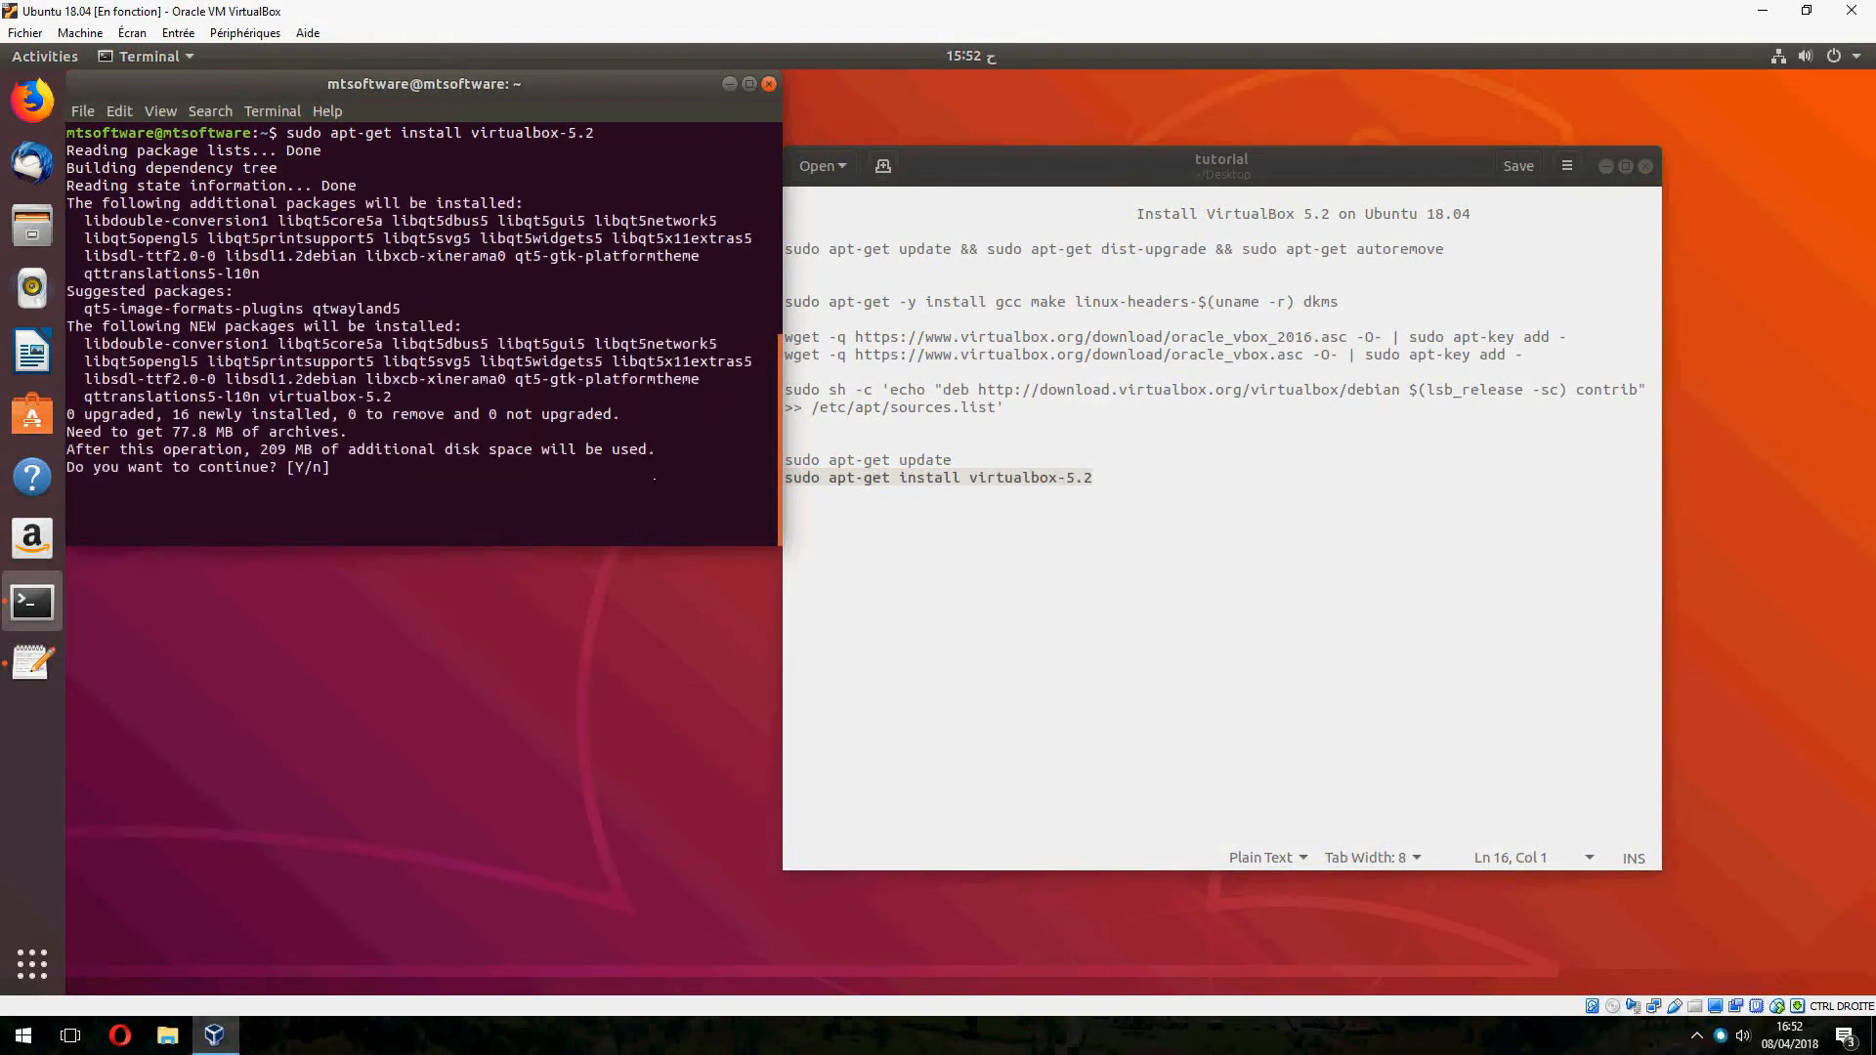
type("y")
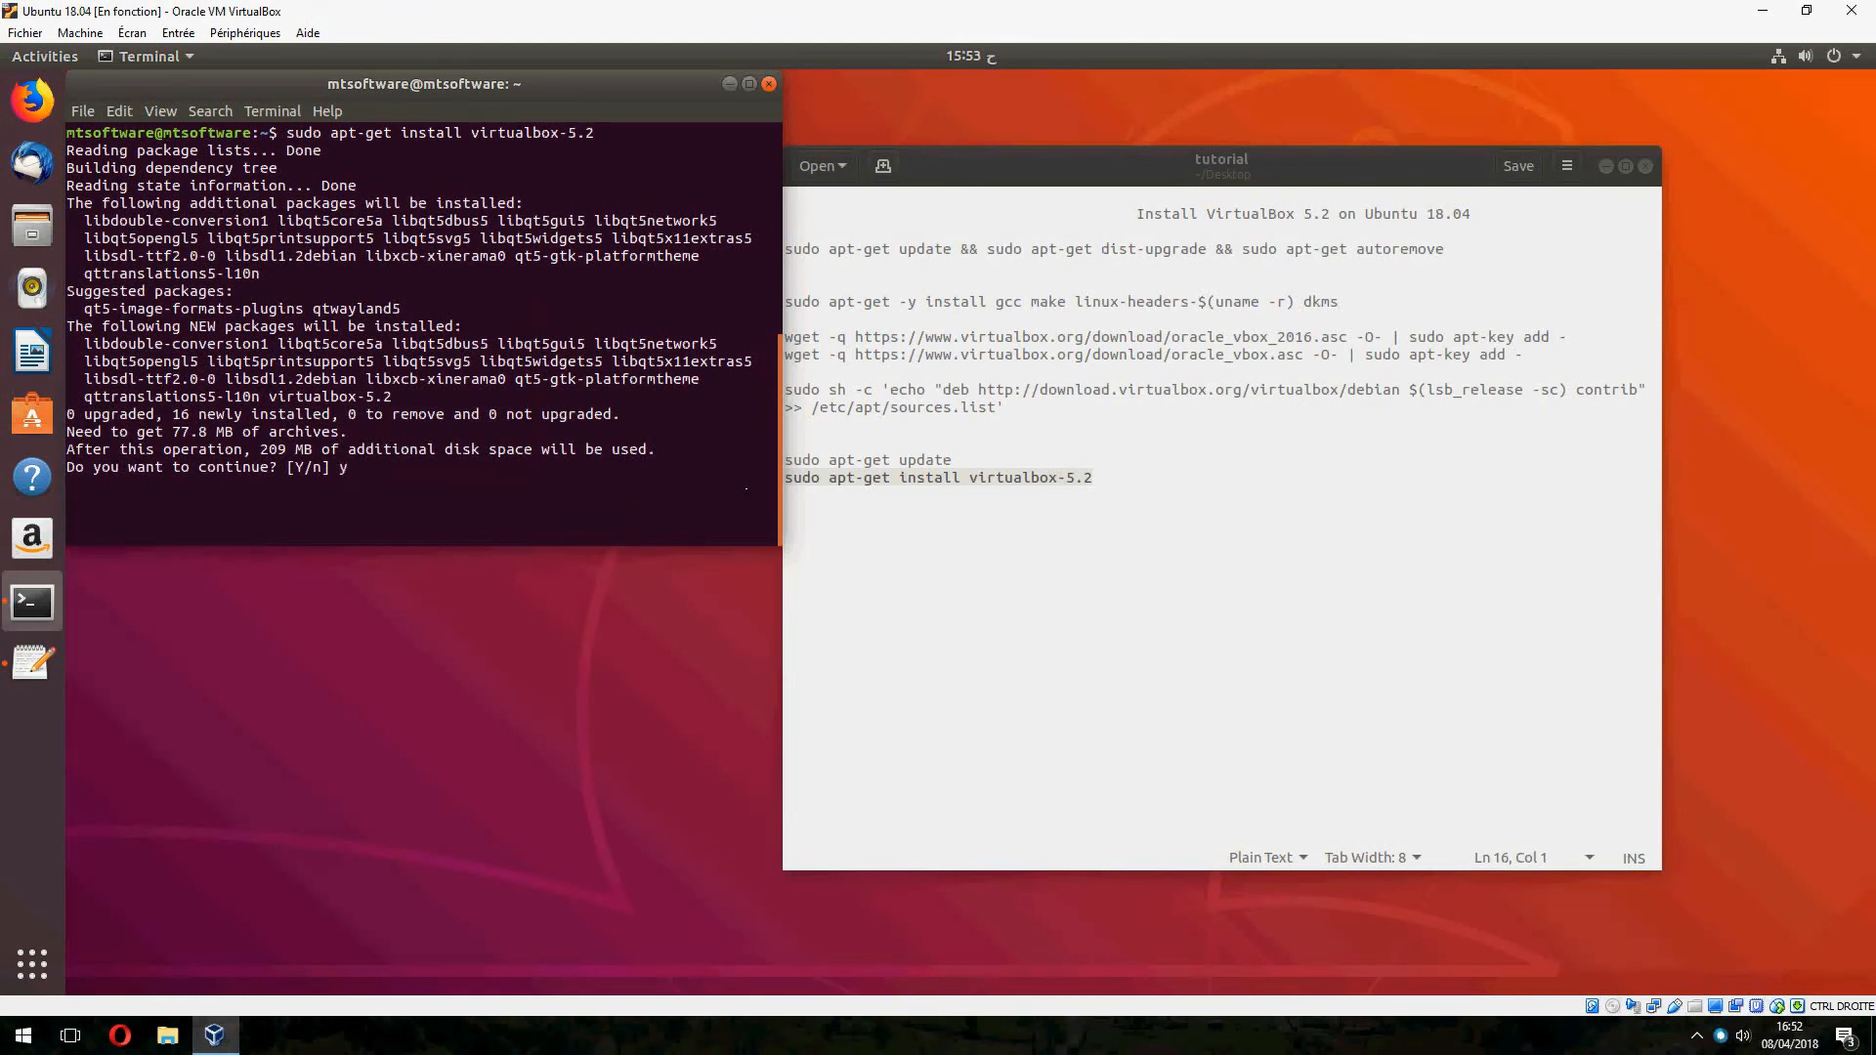
key("Return")
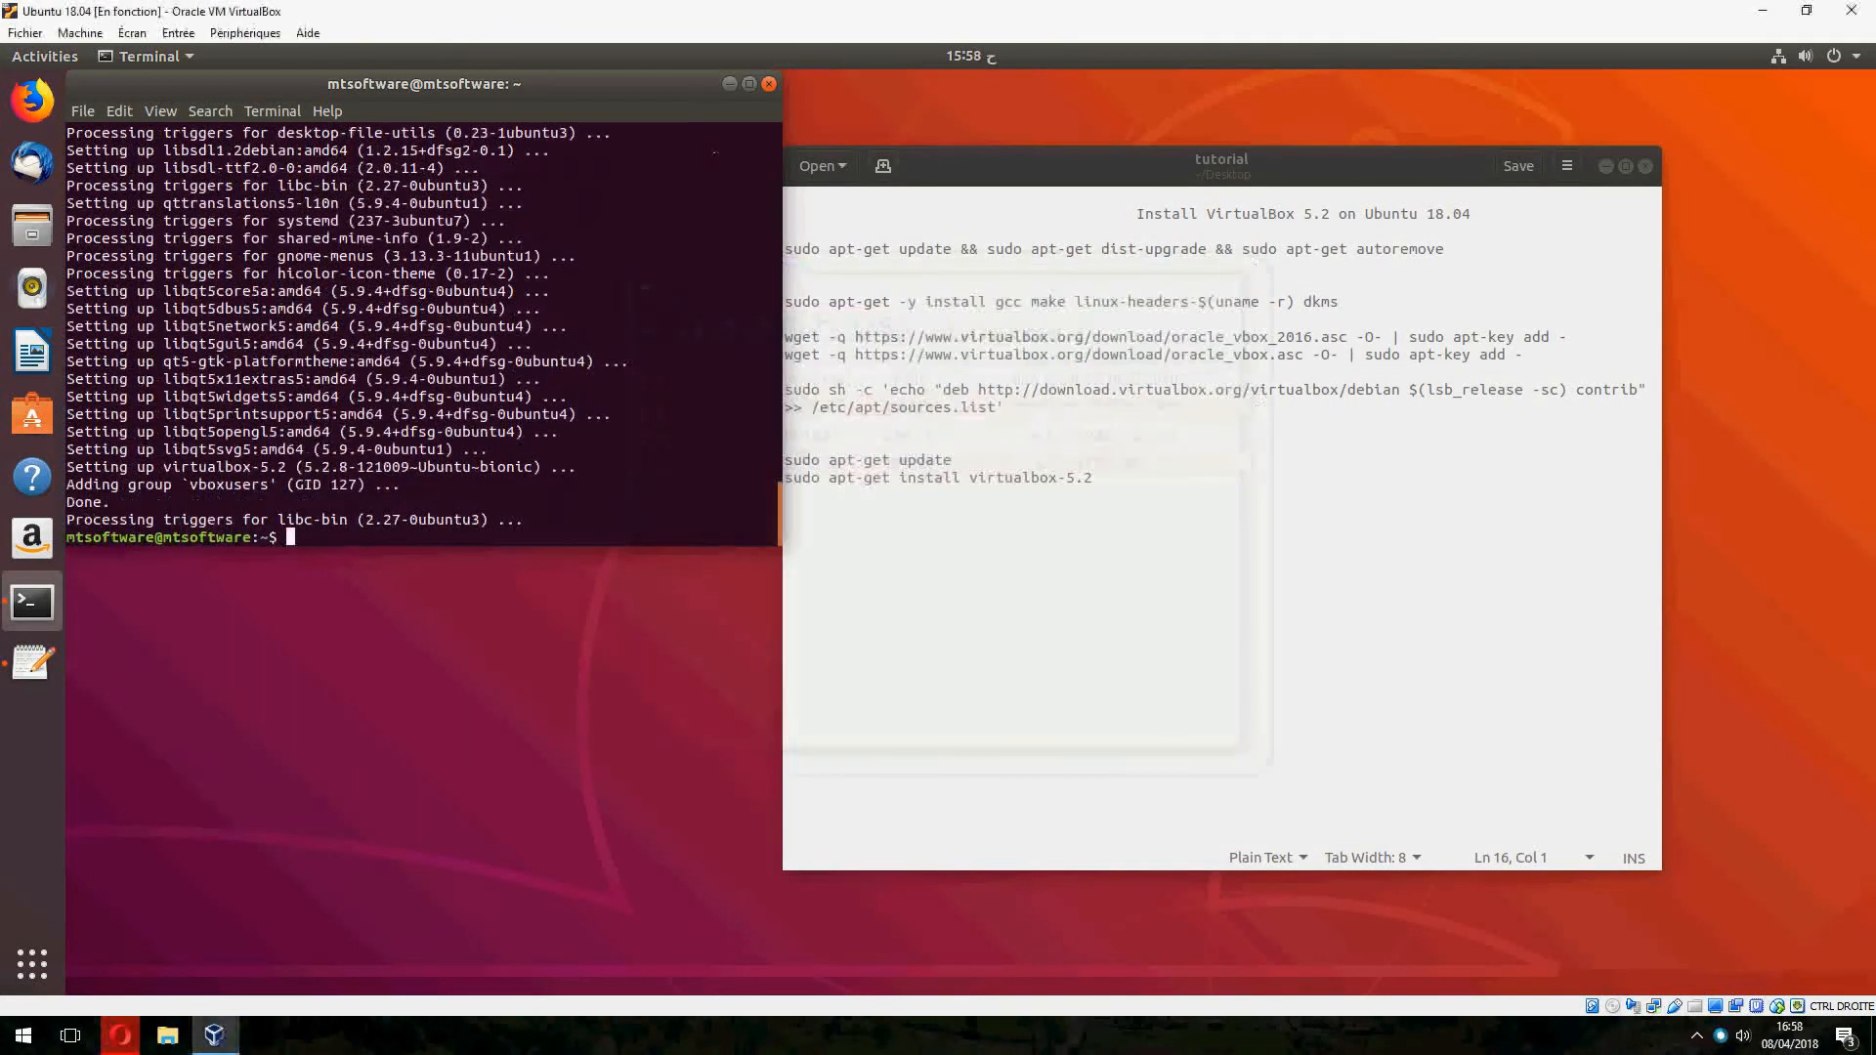
left_click(767, 84)
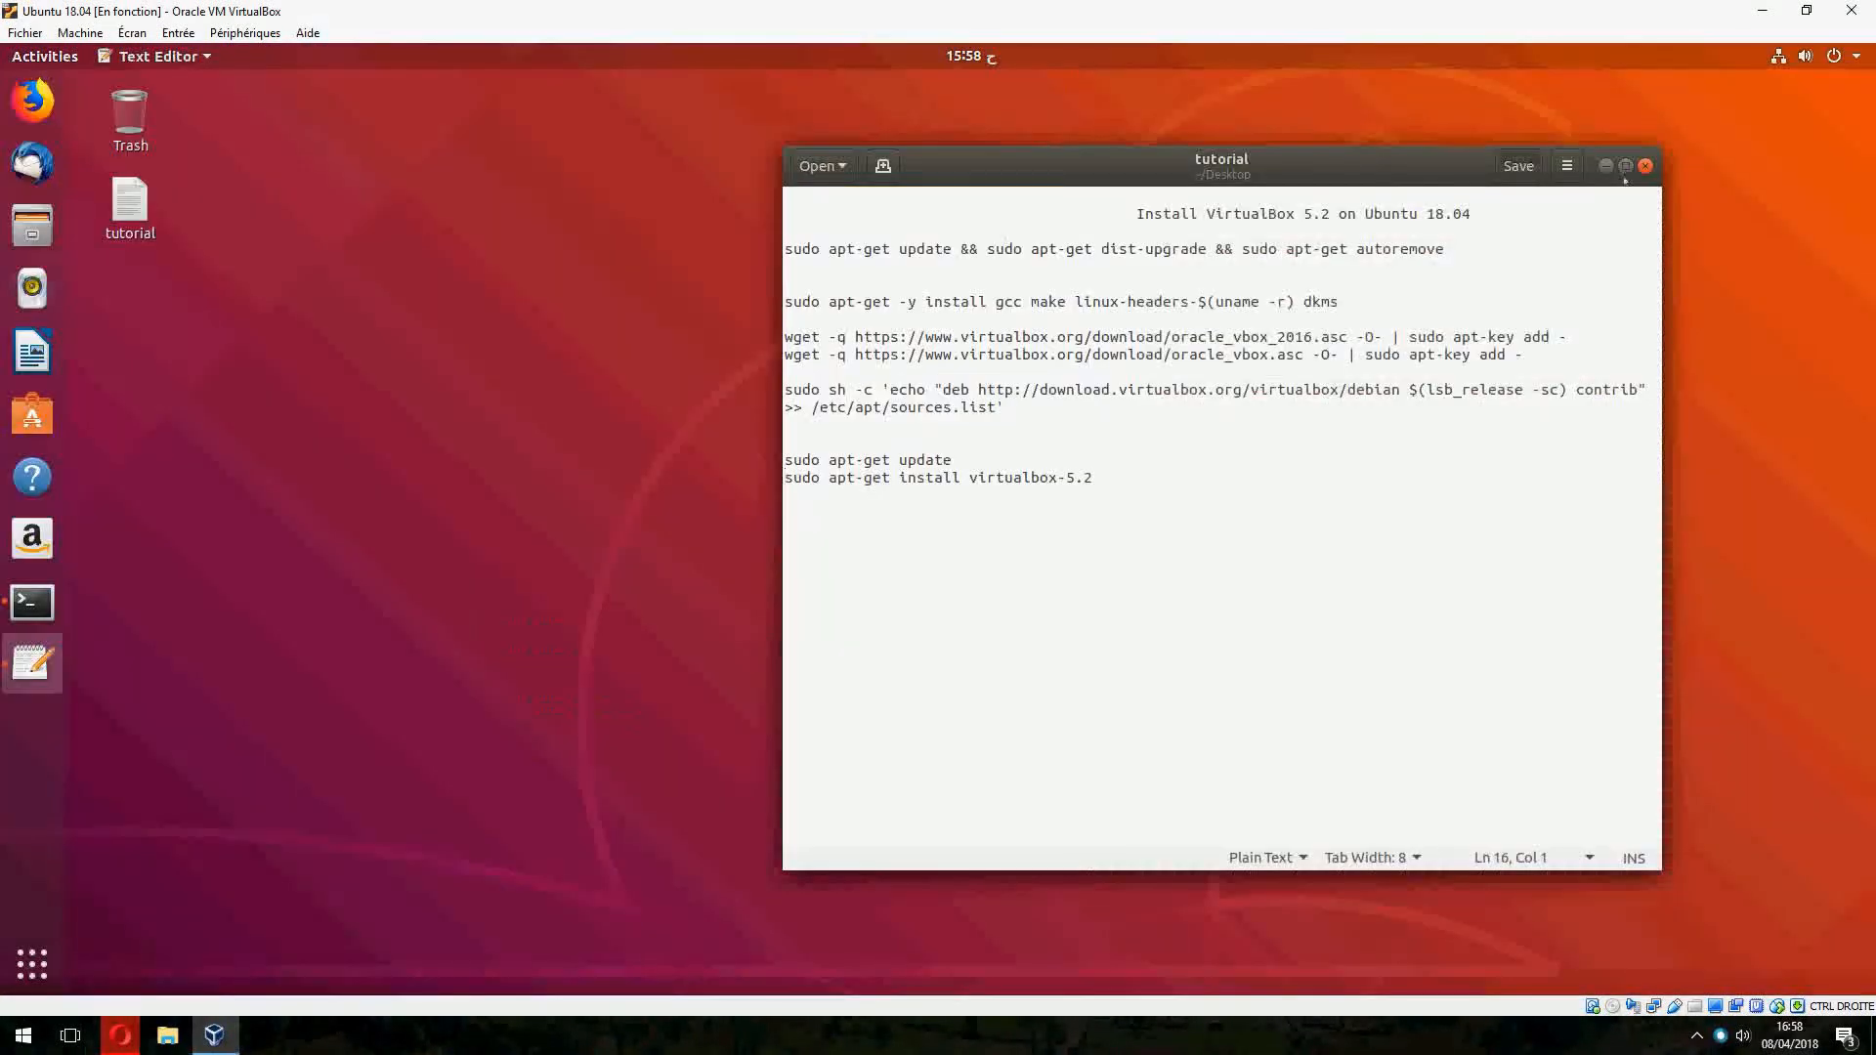
Close the gedit notes and open Help > About VirtualBox showing version 5.2.8
left_click(1643, 165)
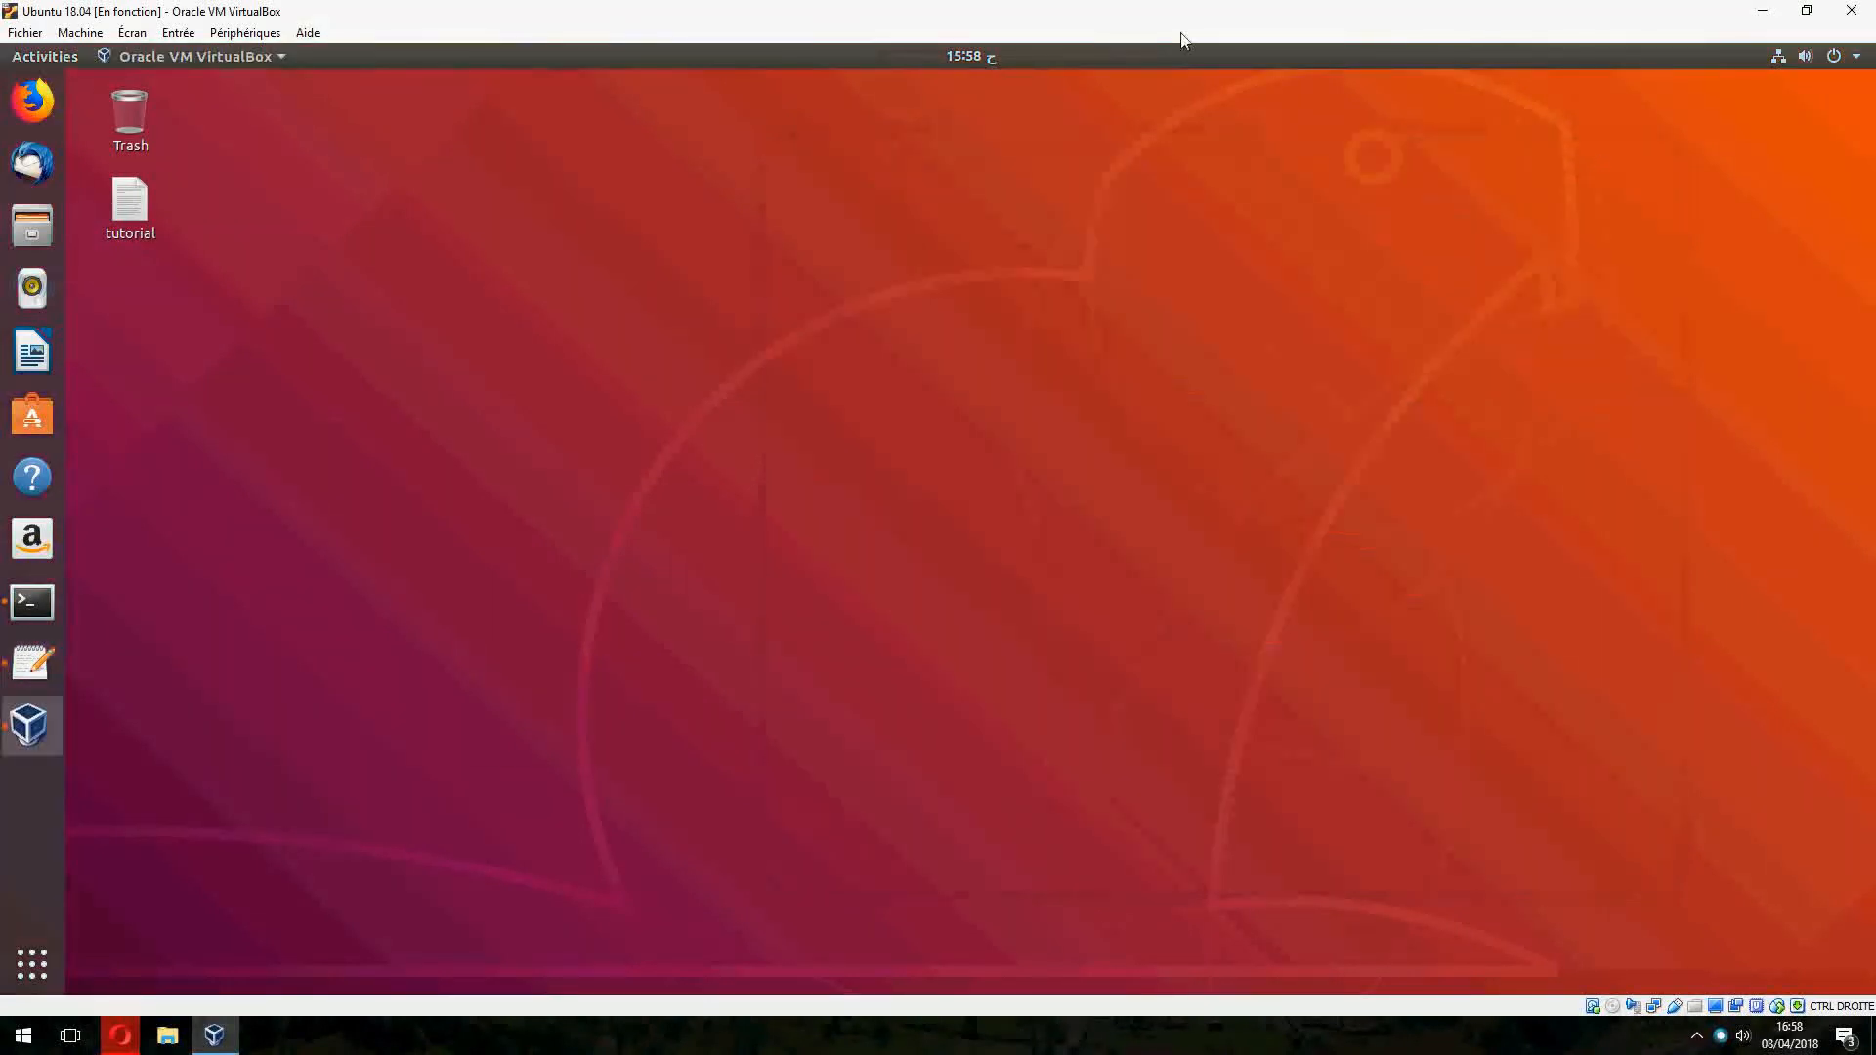
left_click(602, 292)
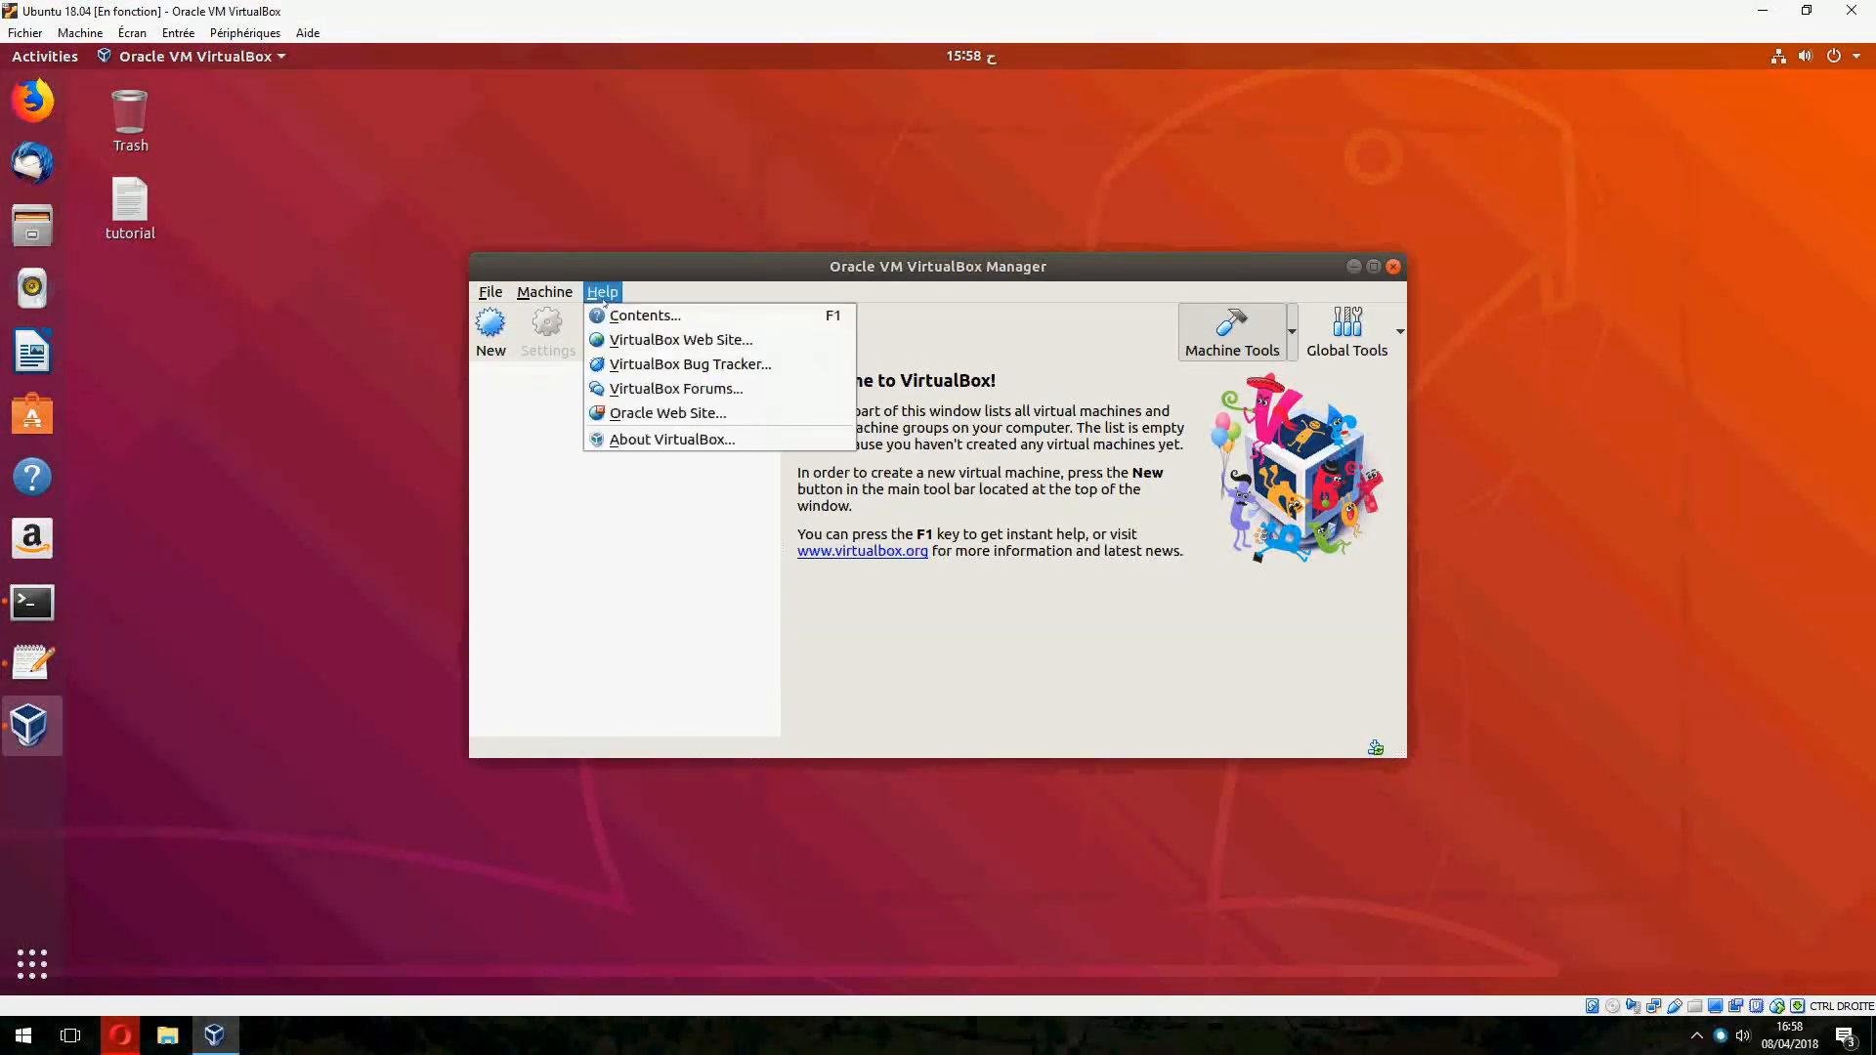
left_click(671, 438)
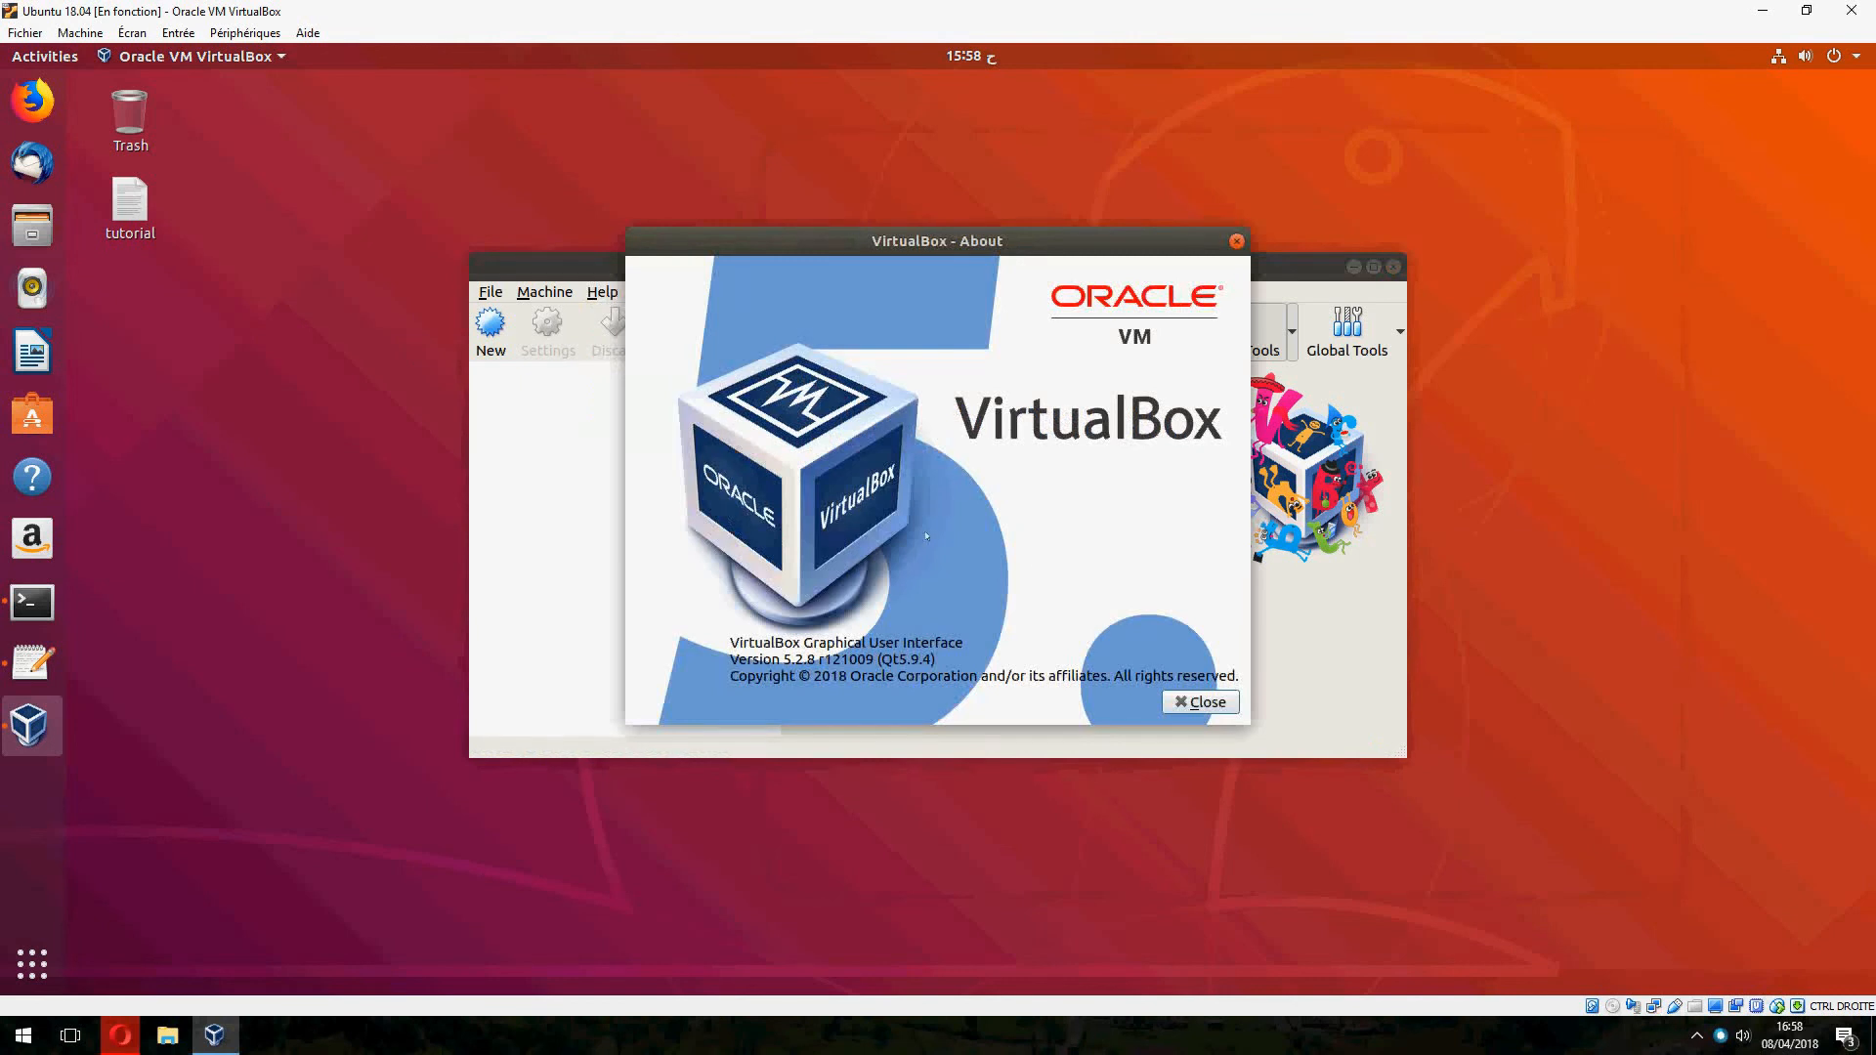
mouse_move(754, 515)
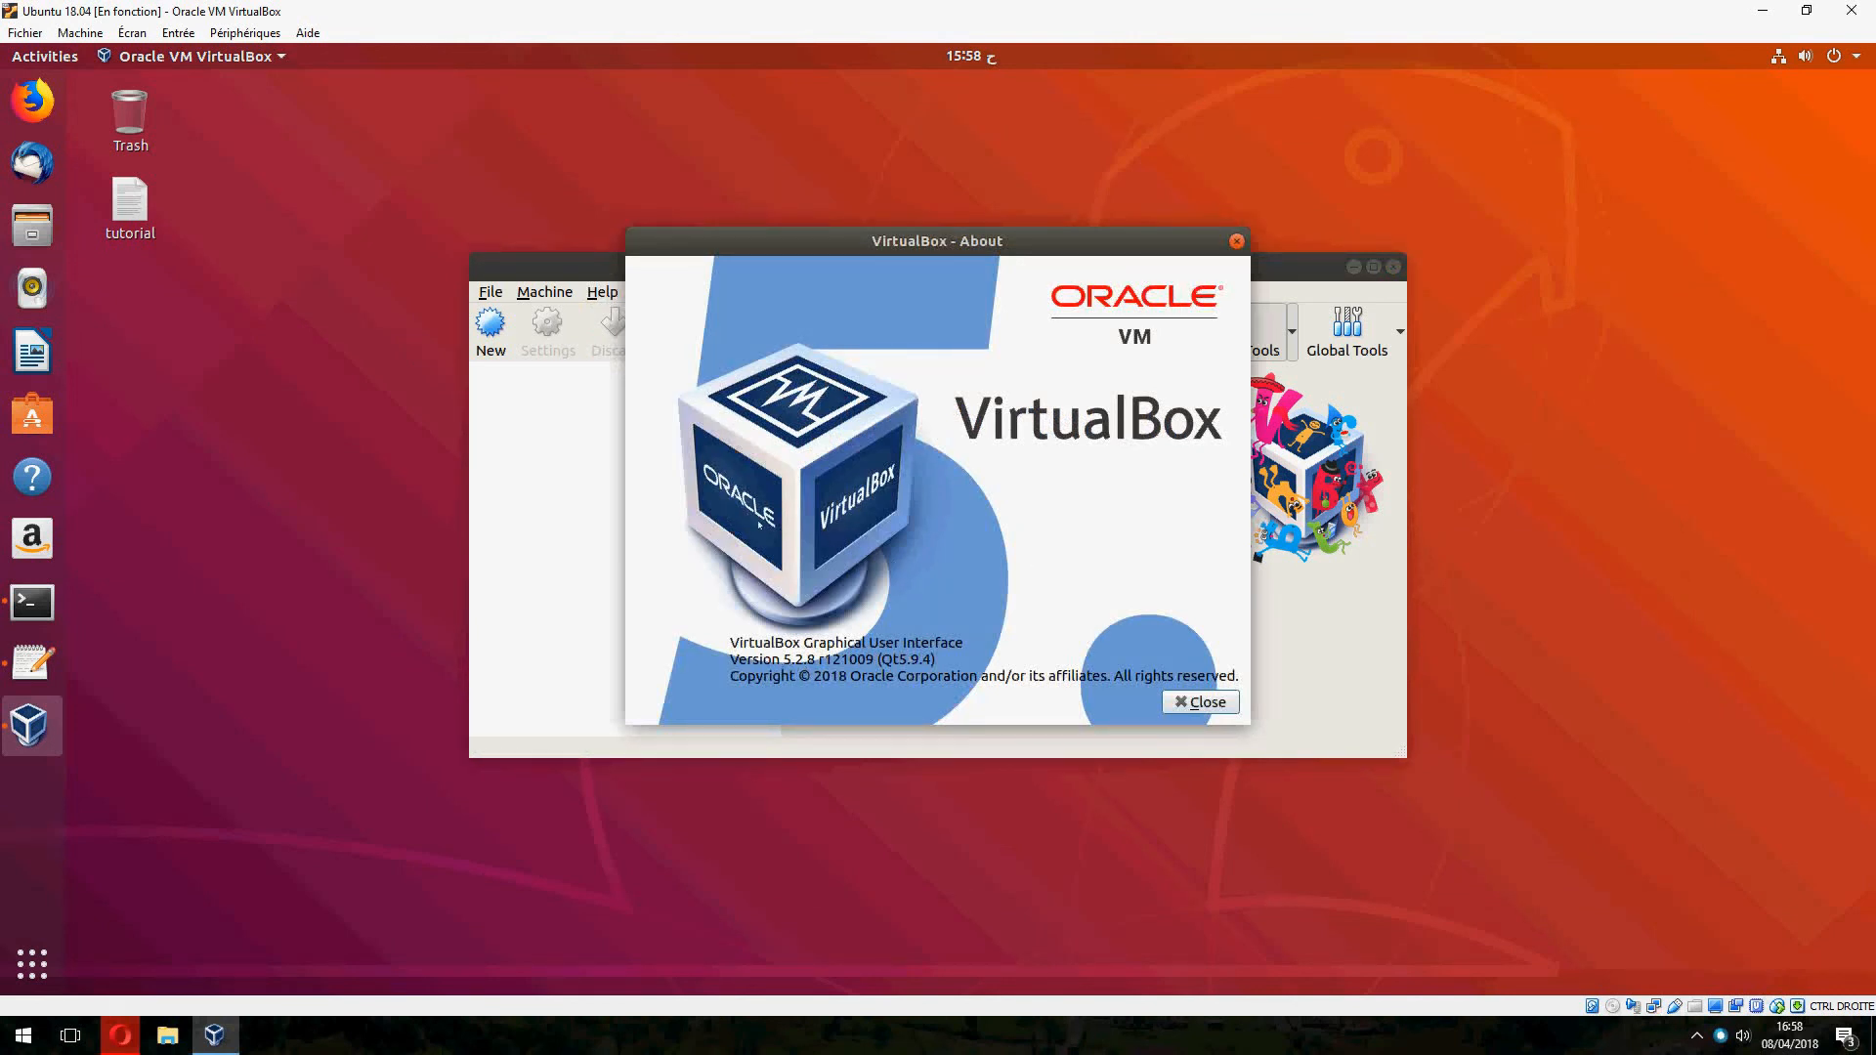
mouse_move(1070, 565)
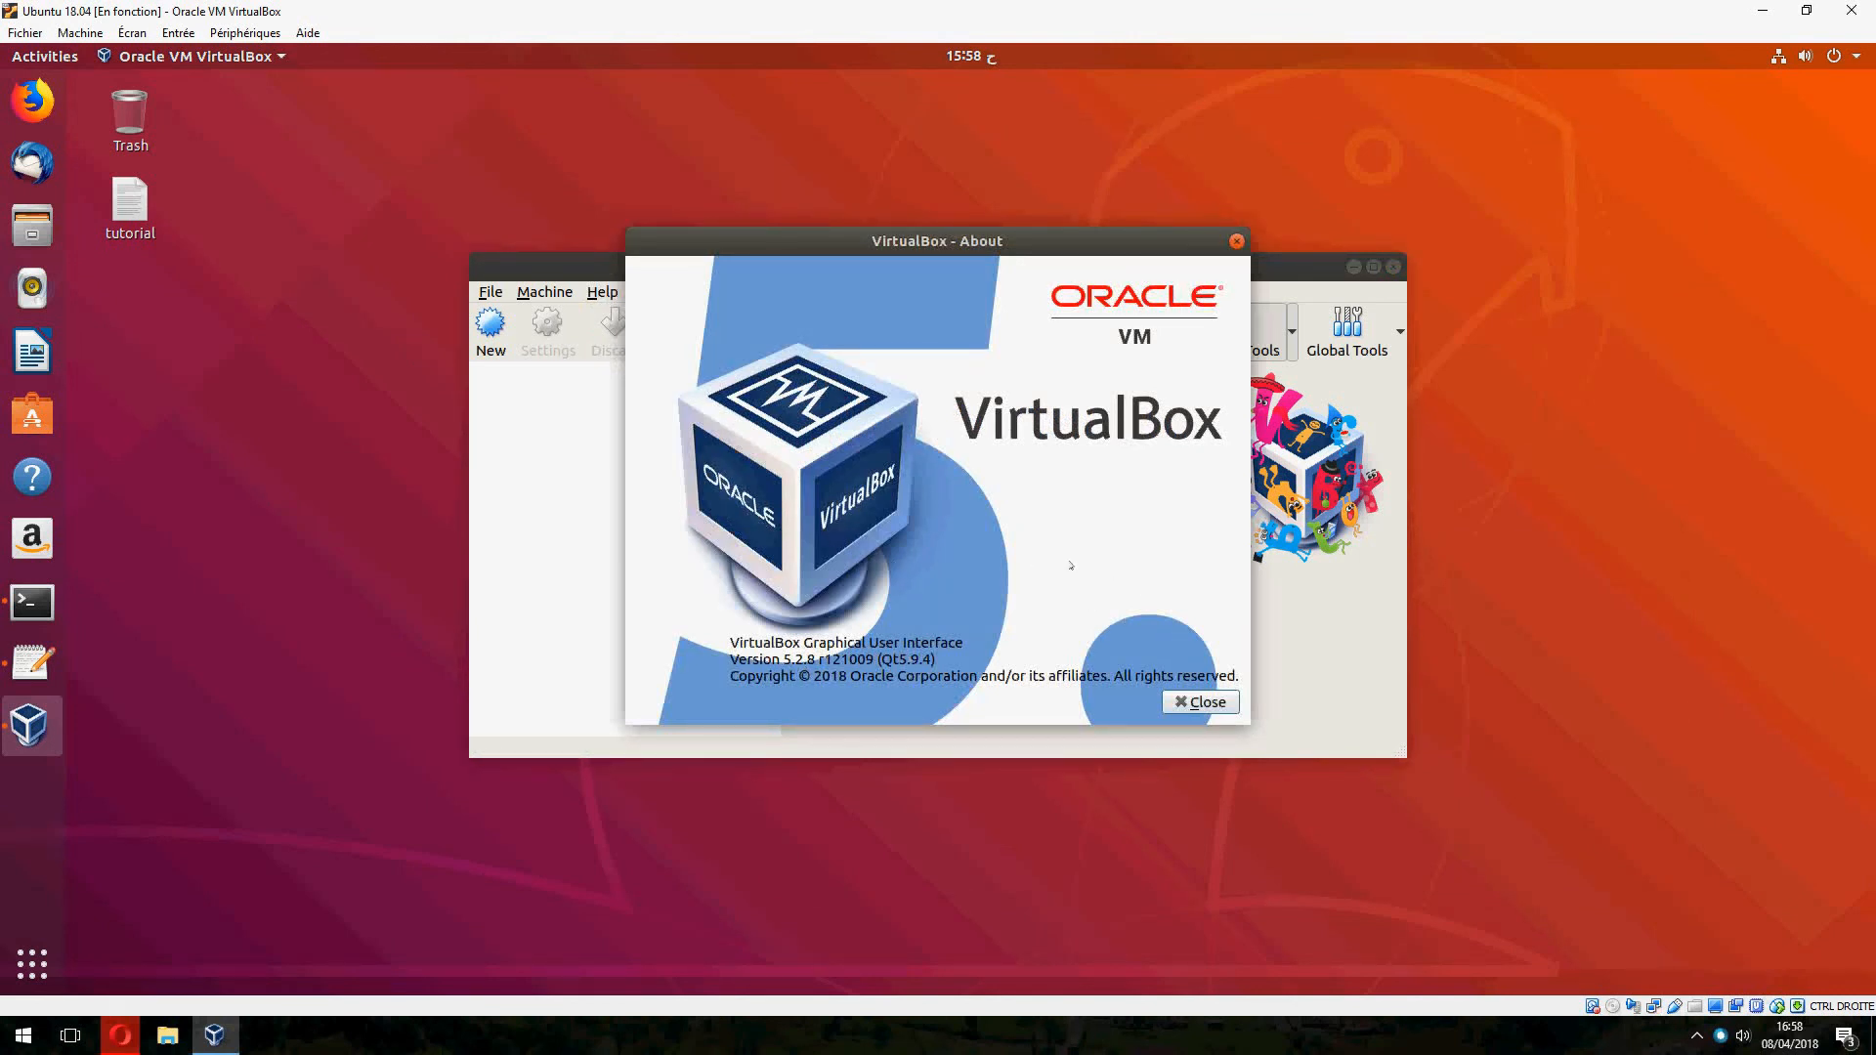